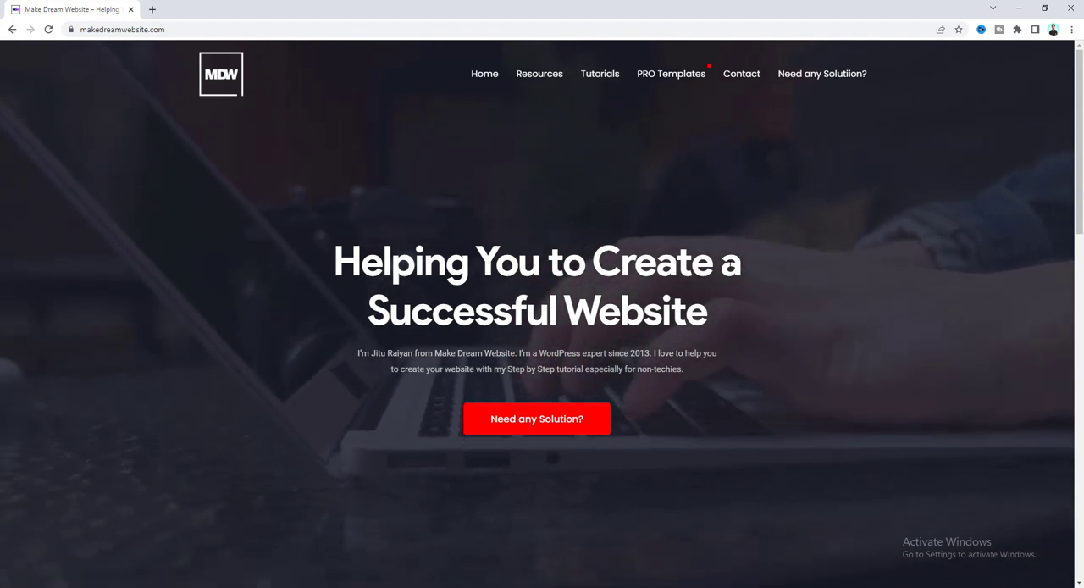
mouse_move(637, 206)
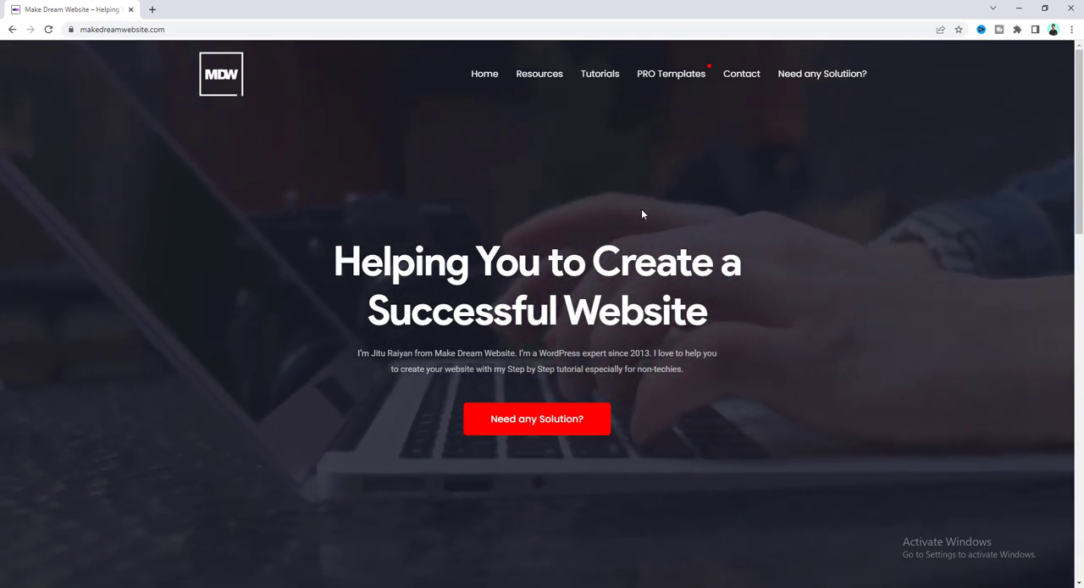
mouse_move(654, 205)
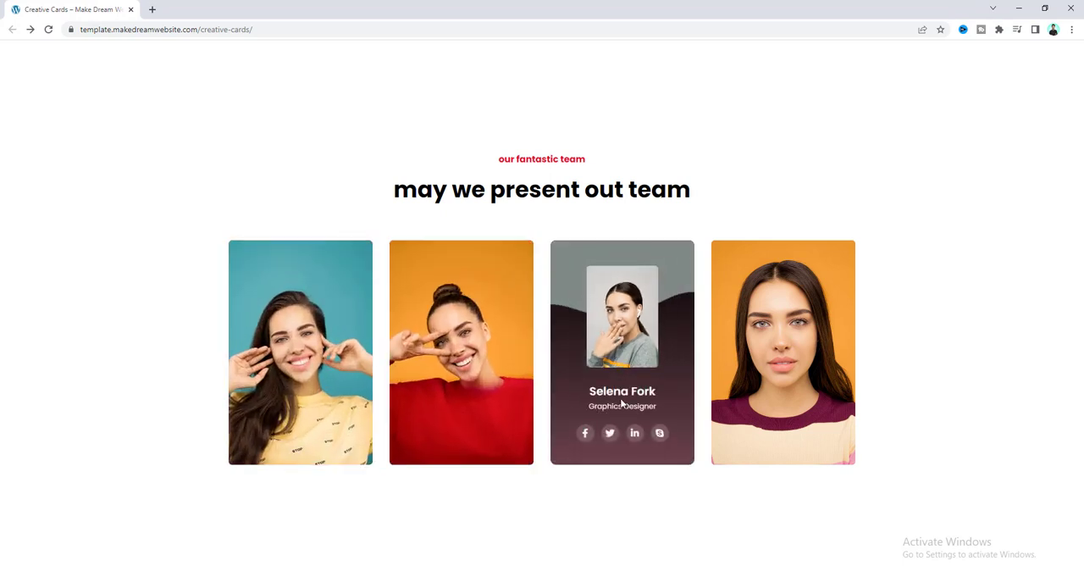
mouse_move(622, 434)
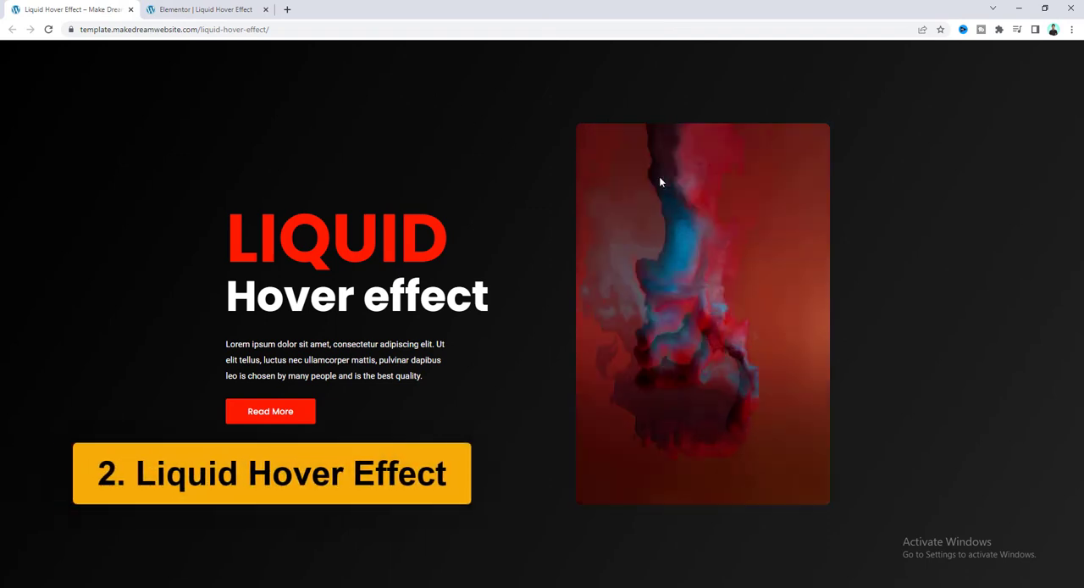
mouse_move(505, 132)
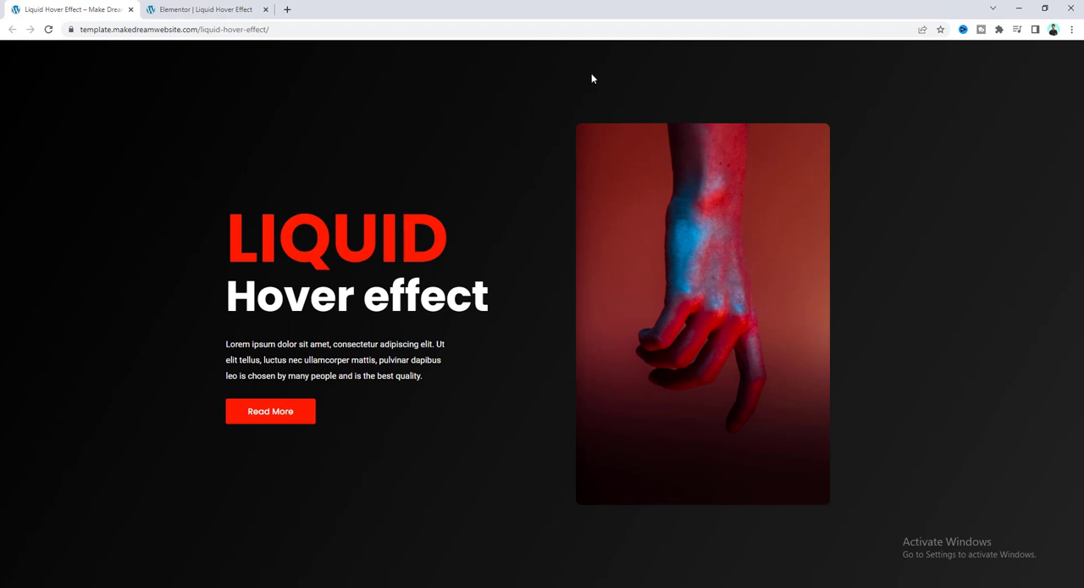
mouse_move(712, 172)
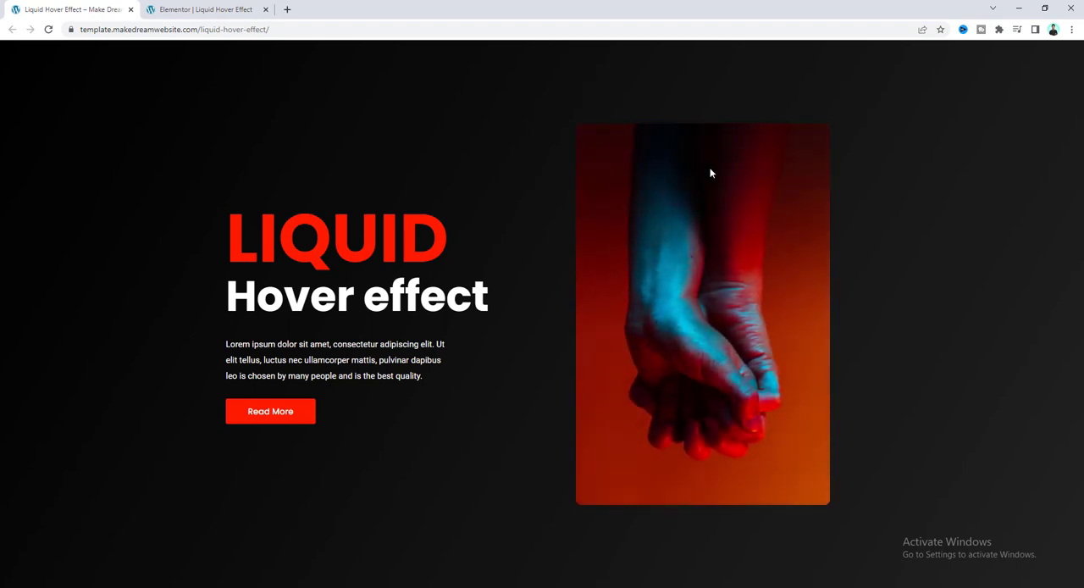
mouse_move(656, 229)
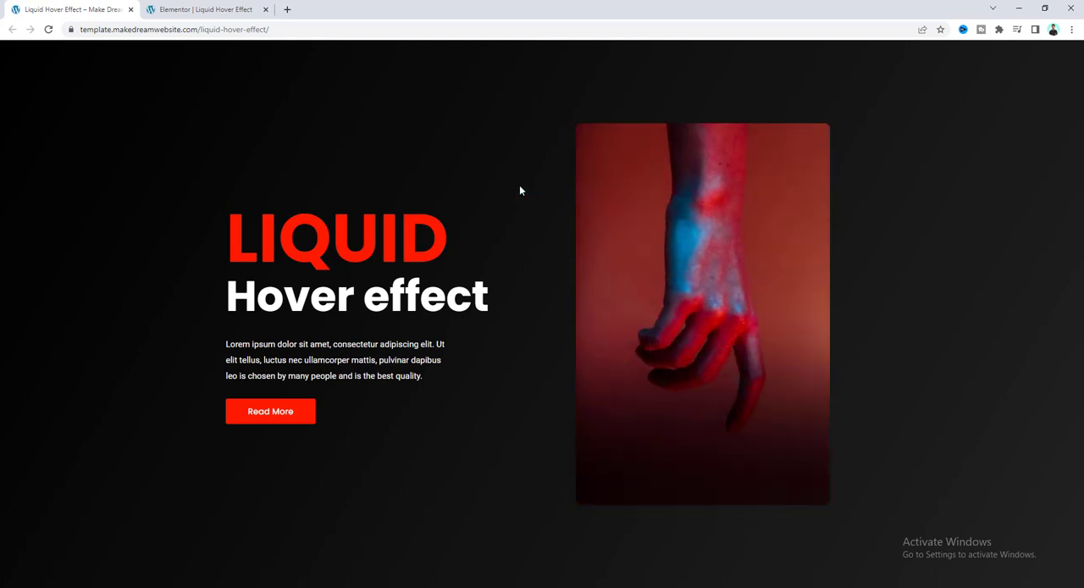
mouse_move(613, 207)
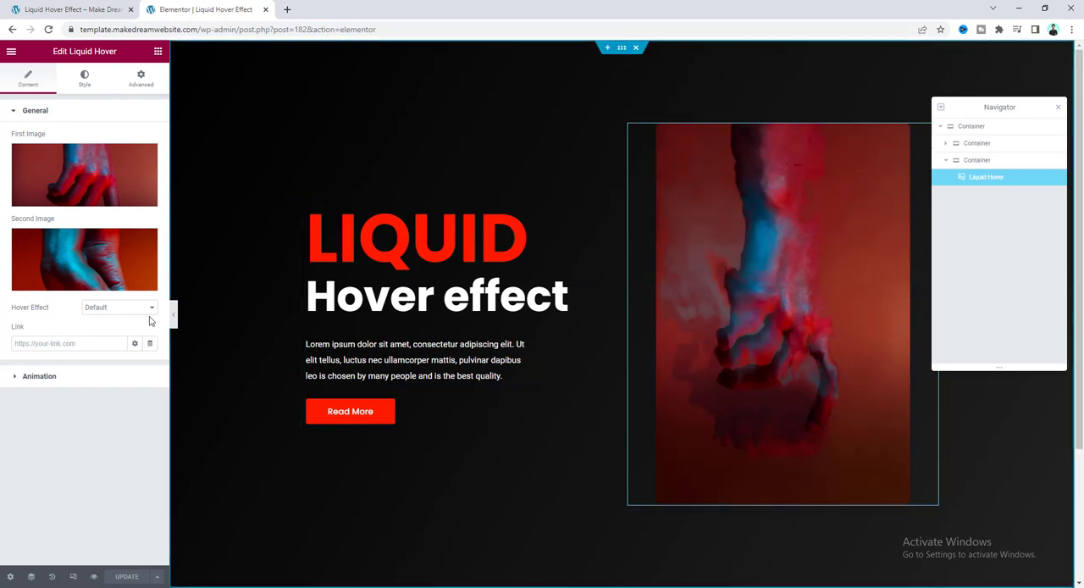
Set the Liquid Hover effect to Zigzag, then try another distortion style from the list.
left_click(118, 307)
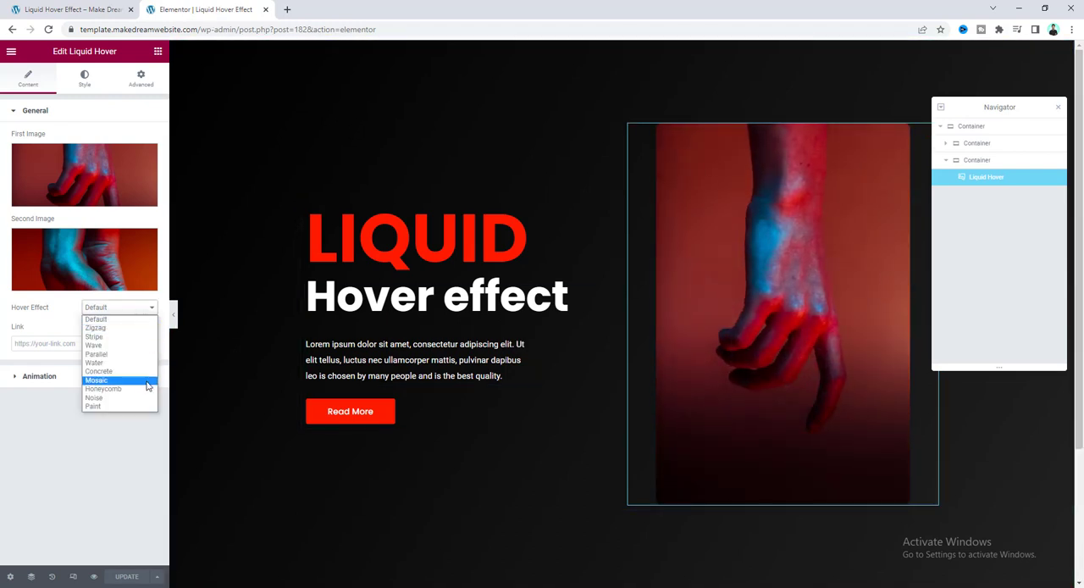
mouse_move(94, 337)
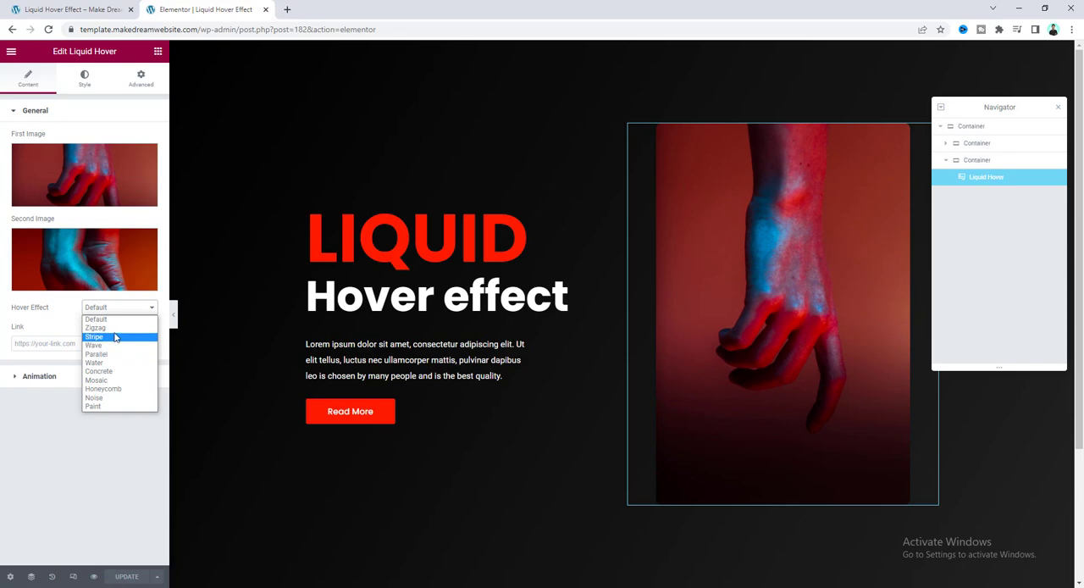
left_click(95, 327)
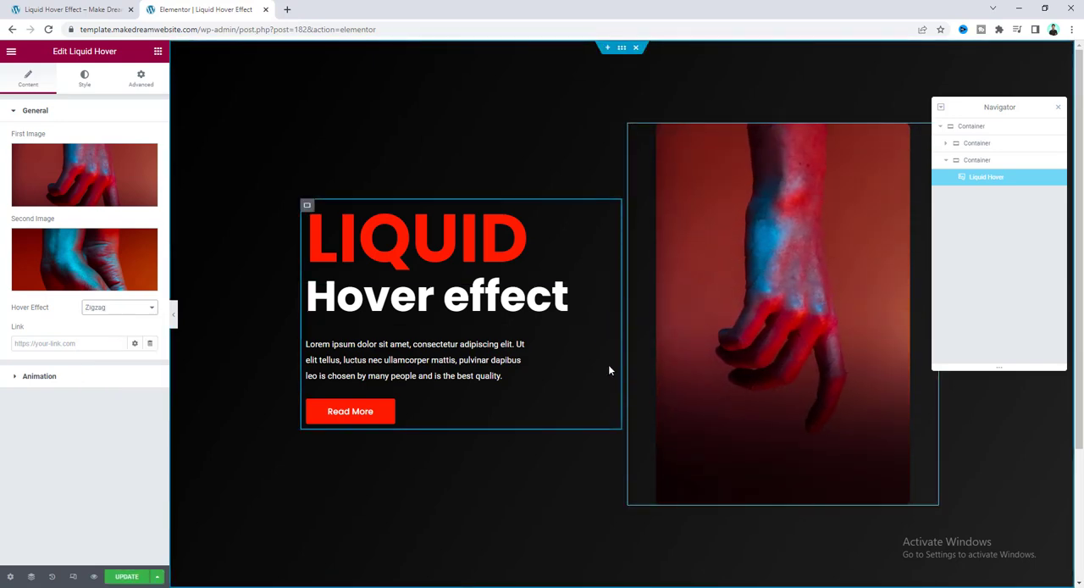
left_click(119, 307)
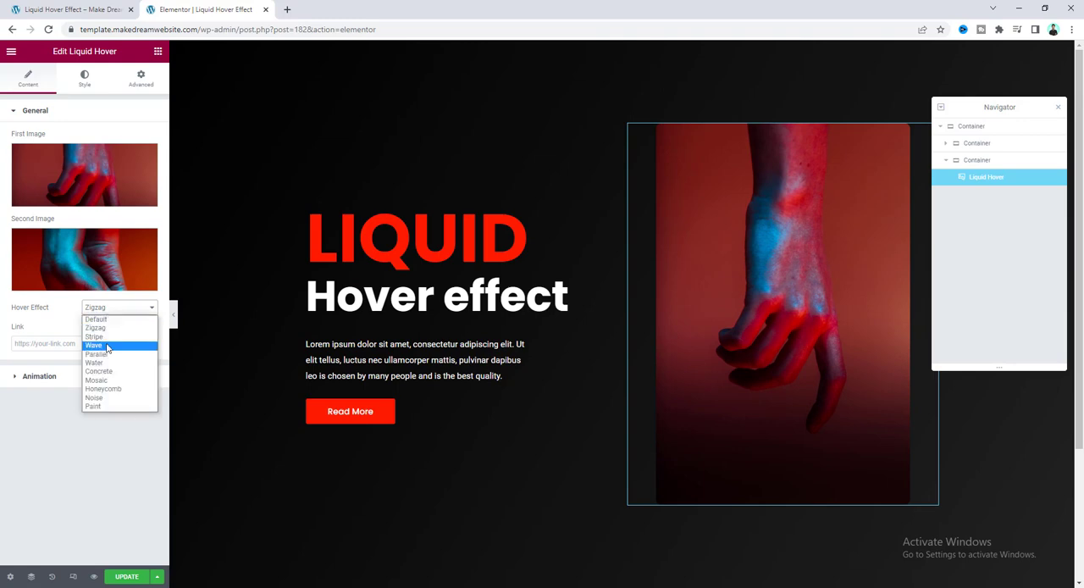
left_click(102, 333)
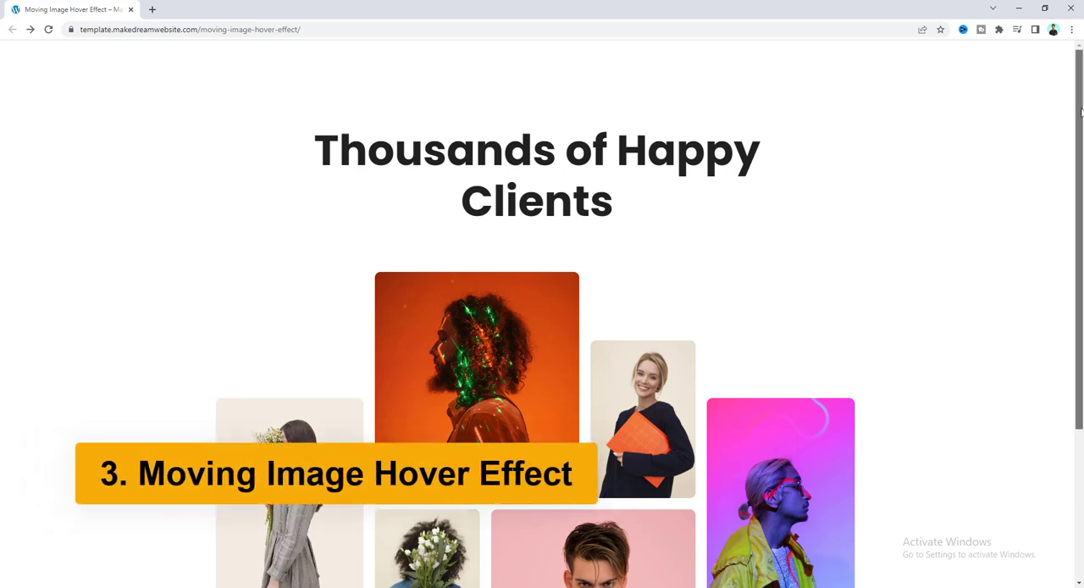
Scroll down the Moving Image Hover Effect page to the client photo collage.
scroll("down", 3)
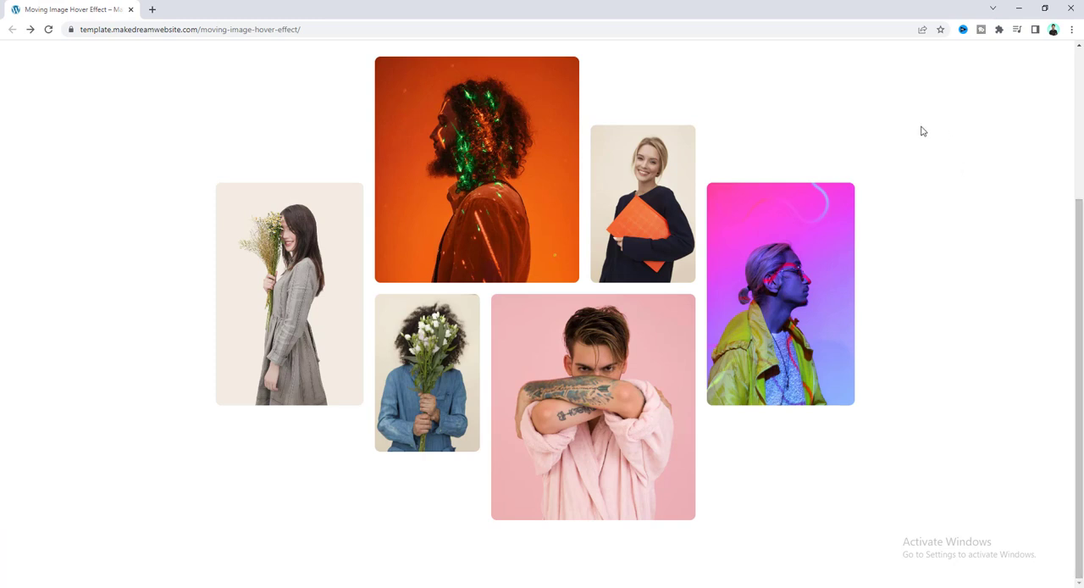
mouse_move(715, 68)
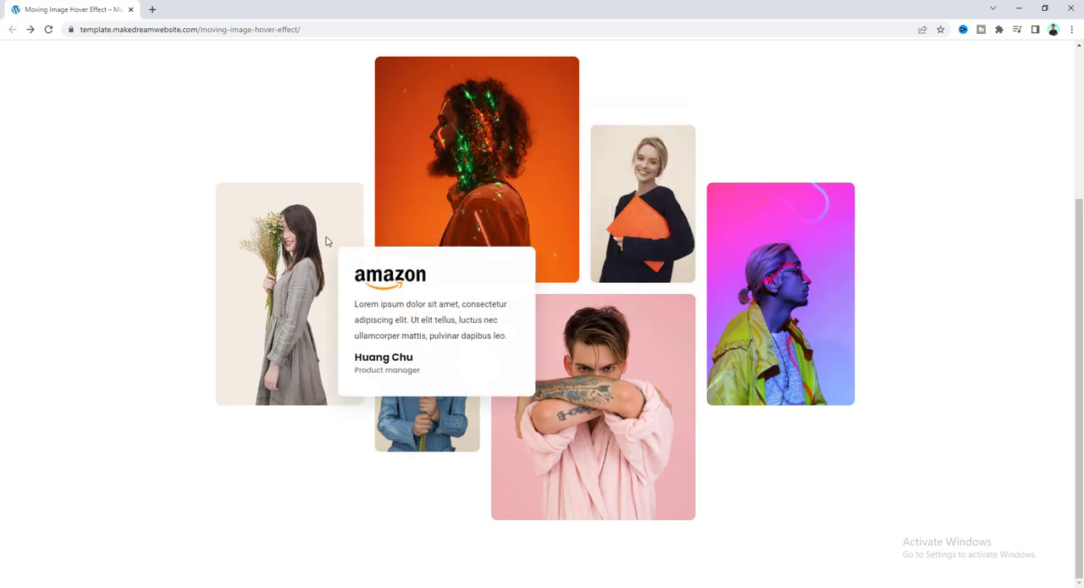
mouse_move(398, 337)
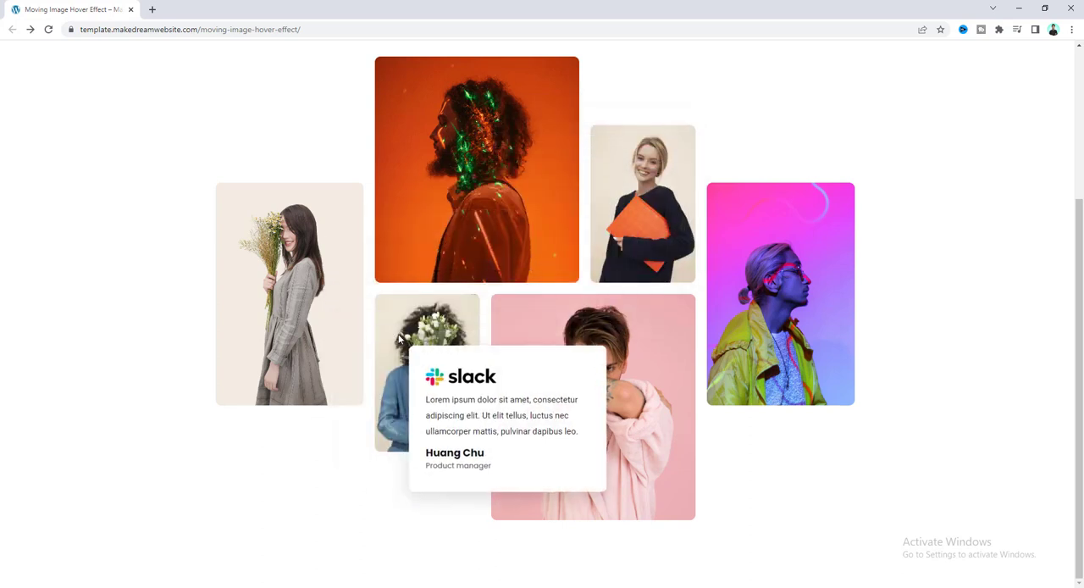
mouse_move(545, 363)
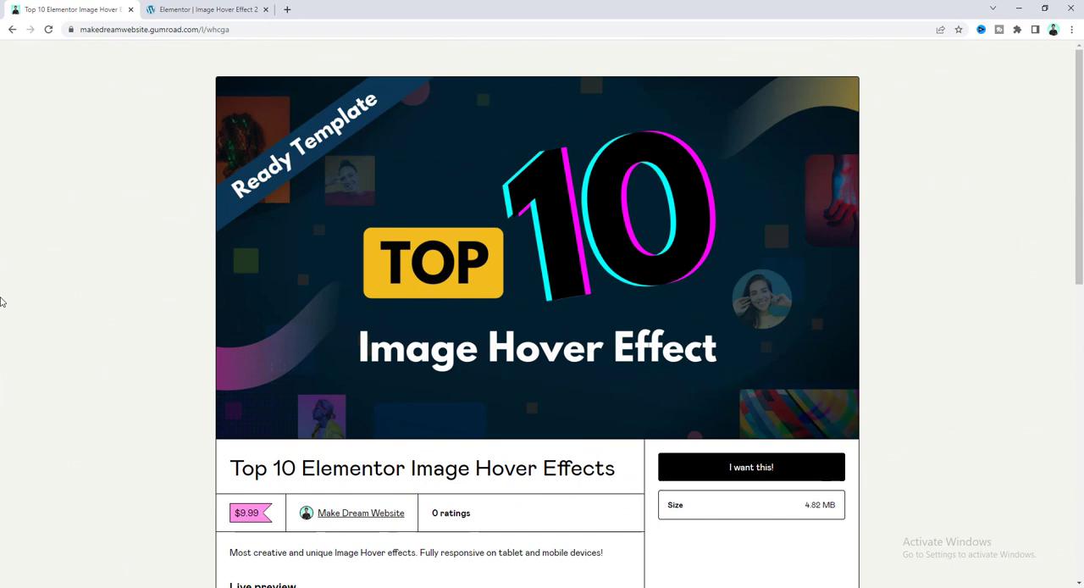
mouse_move(190, 291)
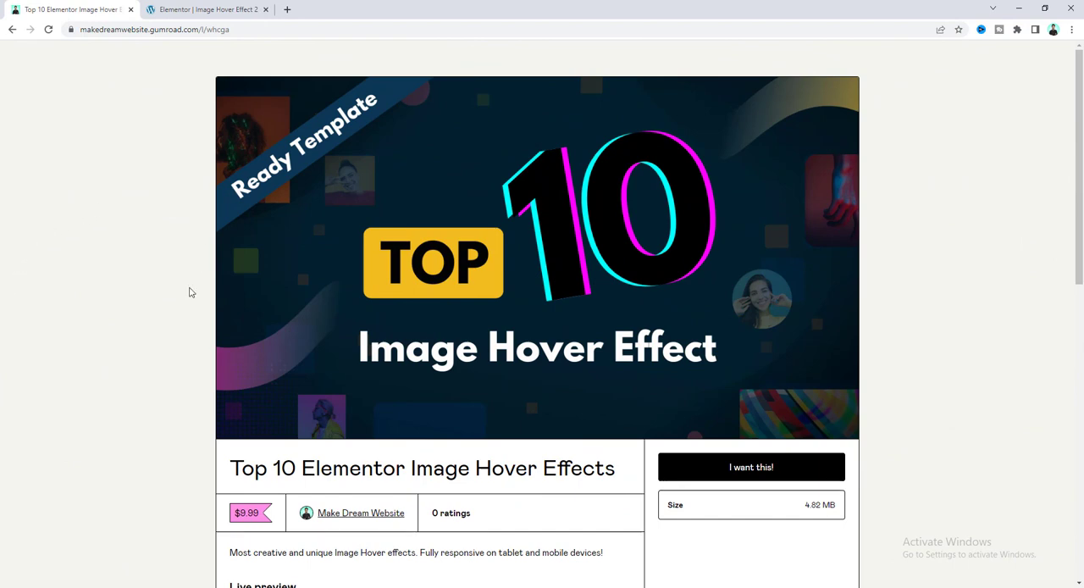
scroll("down", 3)
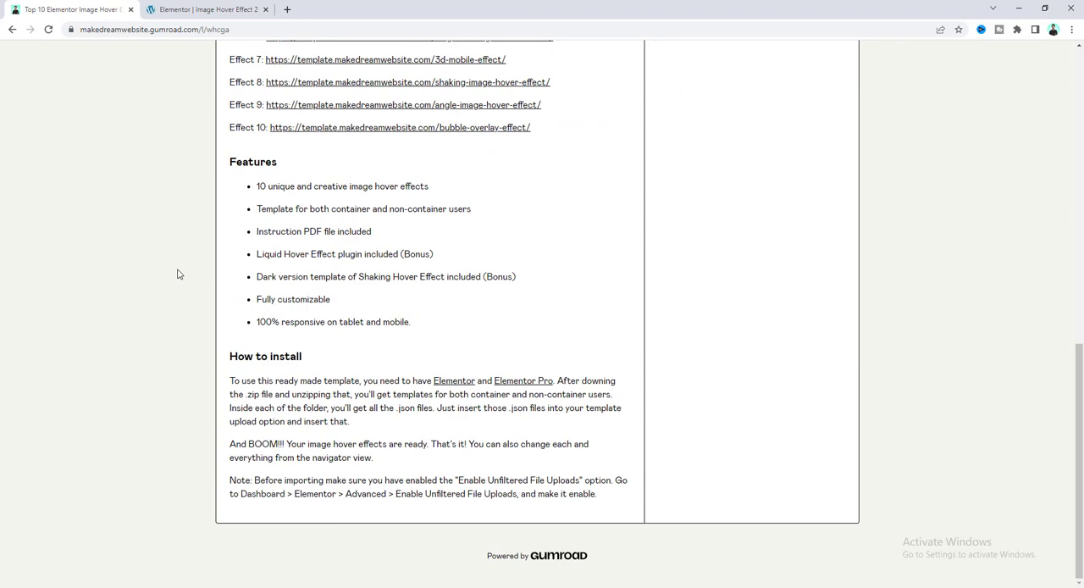
scroll("up", 3)
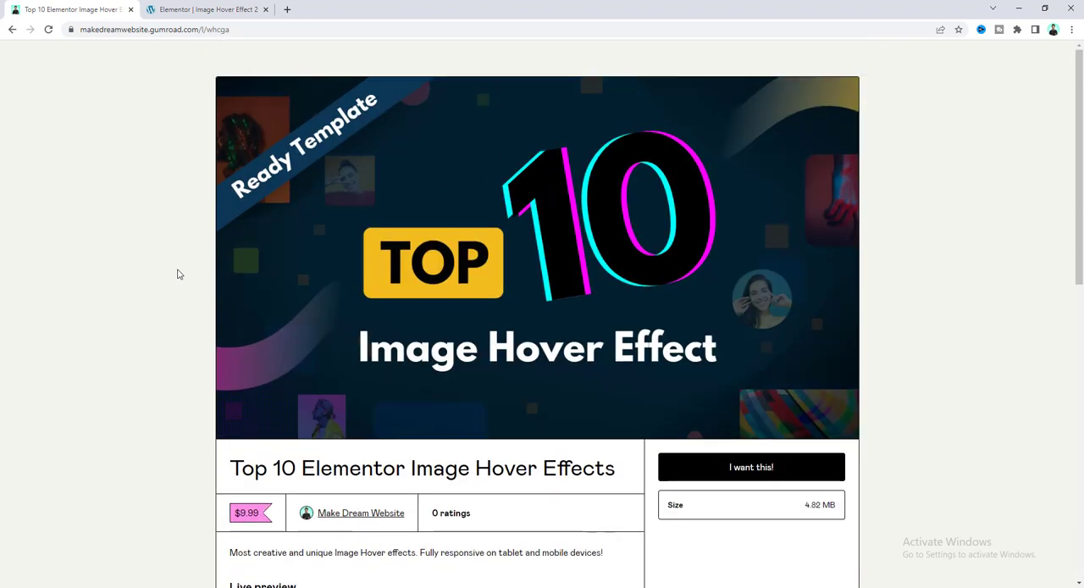
mouse_move(42, 291)
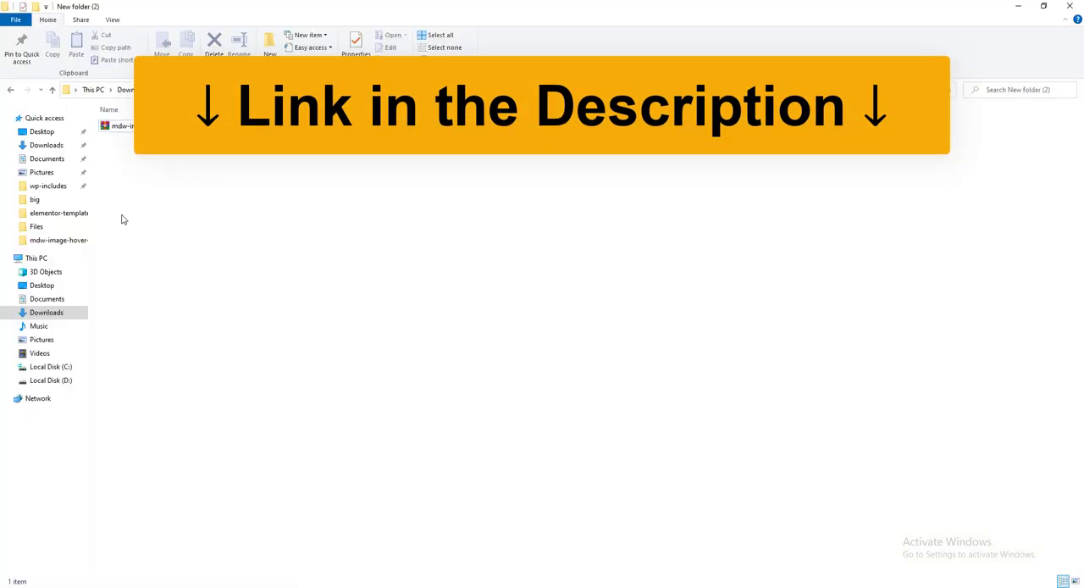
Extract the template zip and browse the mdw-image-hover-effect non-container folder.
right_click(152, 126)
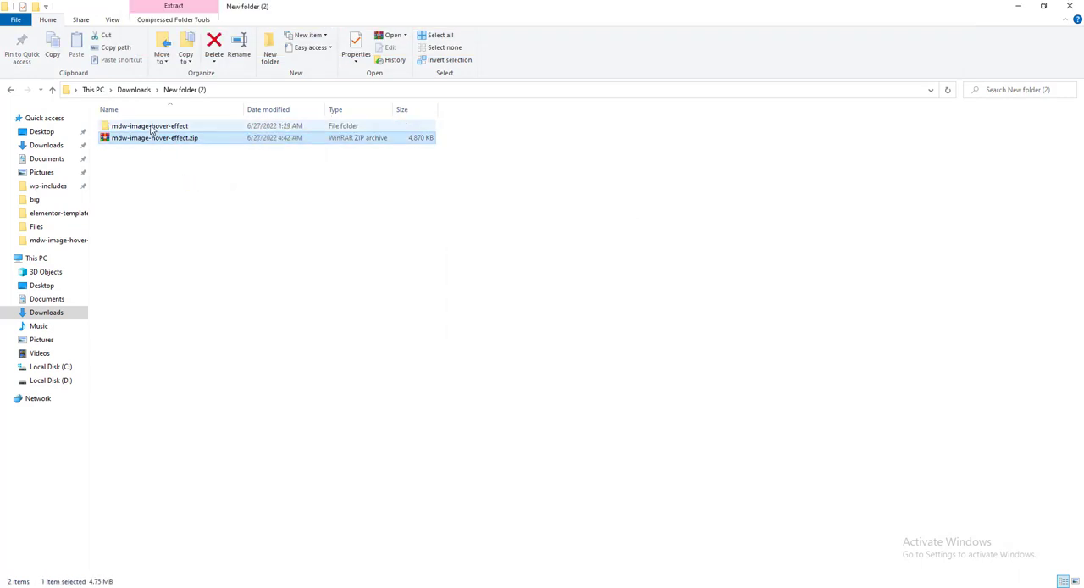
double_click(149, 125)
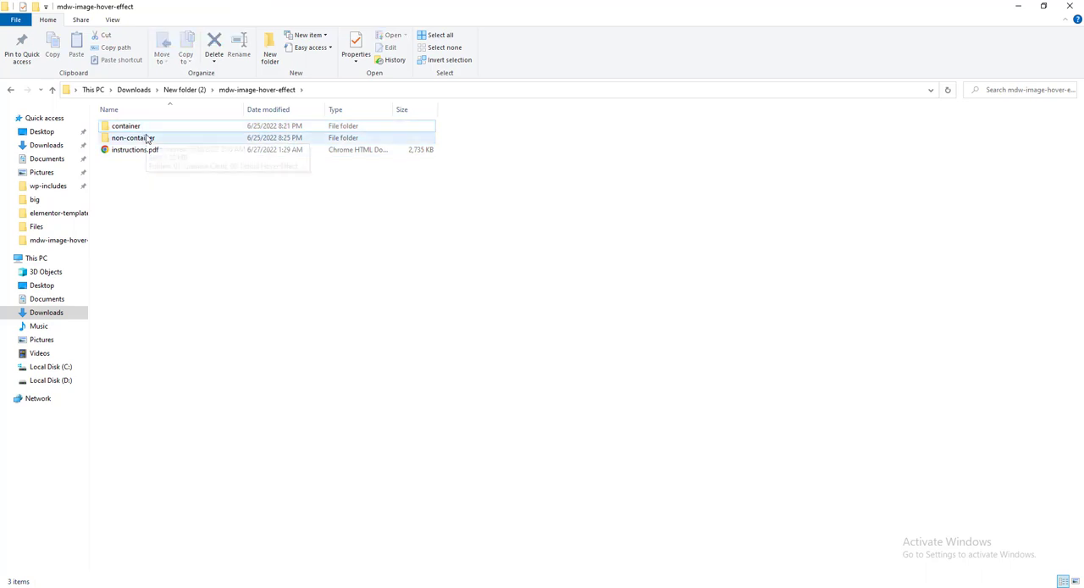
left_click(125, 126)
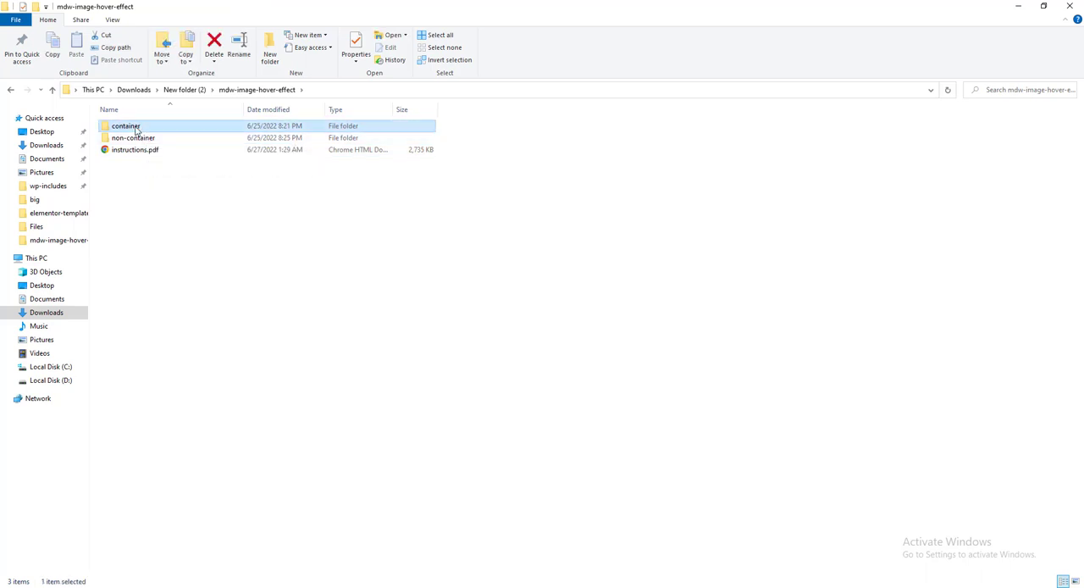
double_click(126, 125)
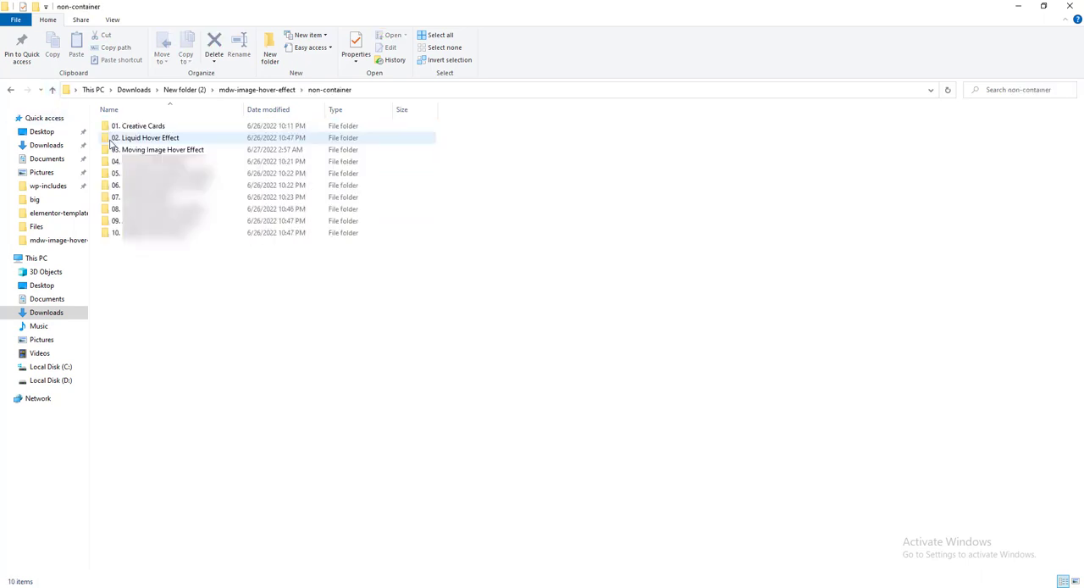
left_click(169, 184)
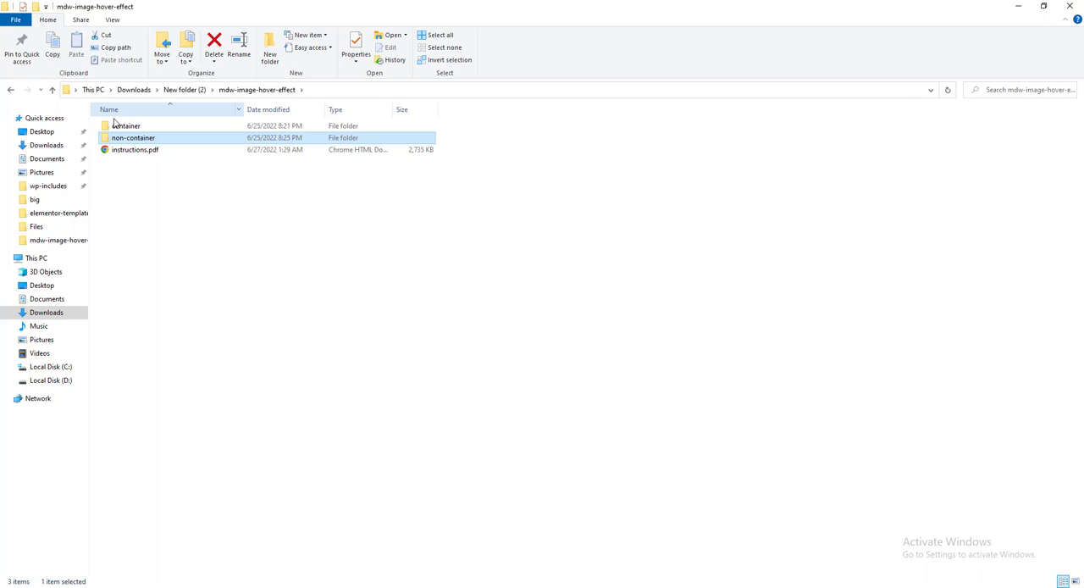
Locate the Creative Cards JSON in the container version's 01. Creative Cards folder.
double_click(126, 125)
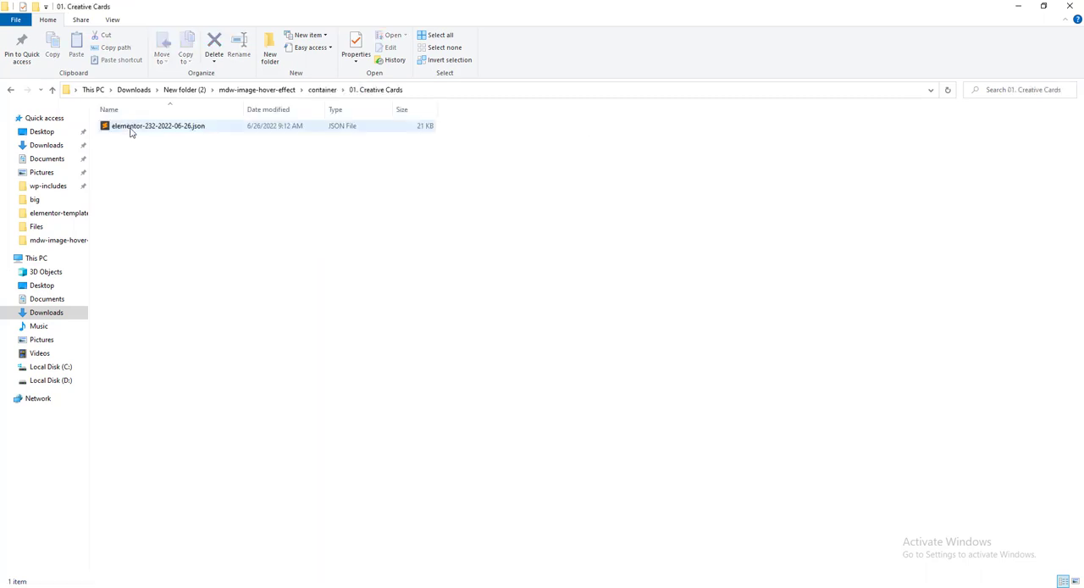
left_click(157, 126)
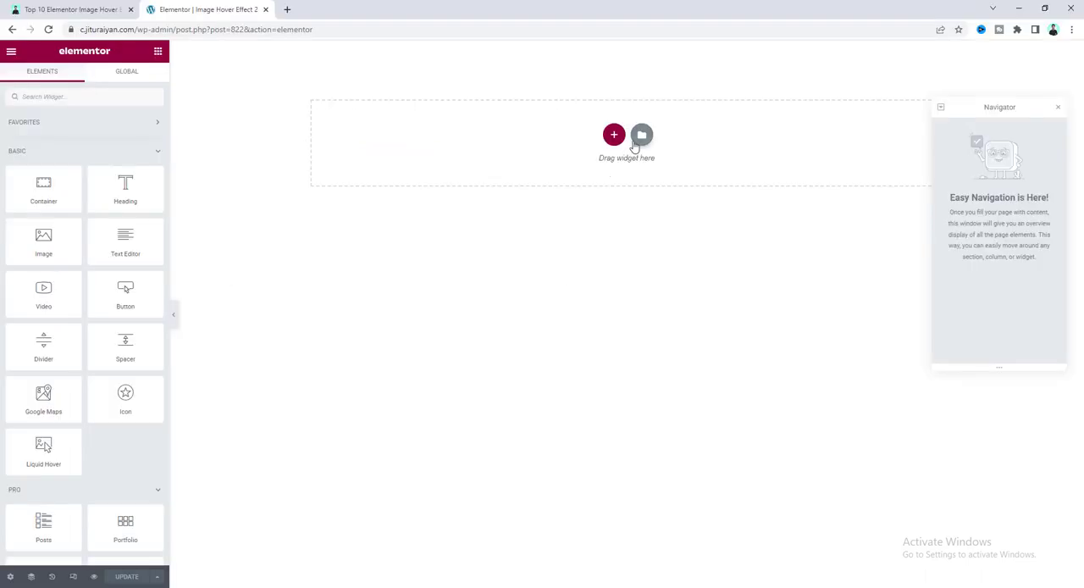
Import the Creative Cards JSON into the Elementor library via its import icon.
left_click(640, 135)
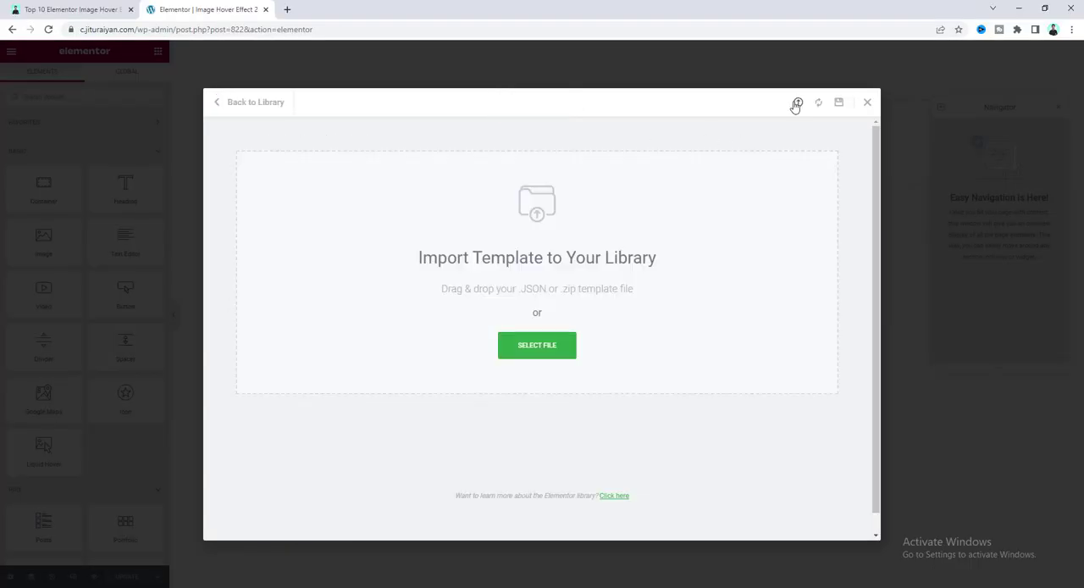
left_click(536, 346)
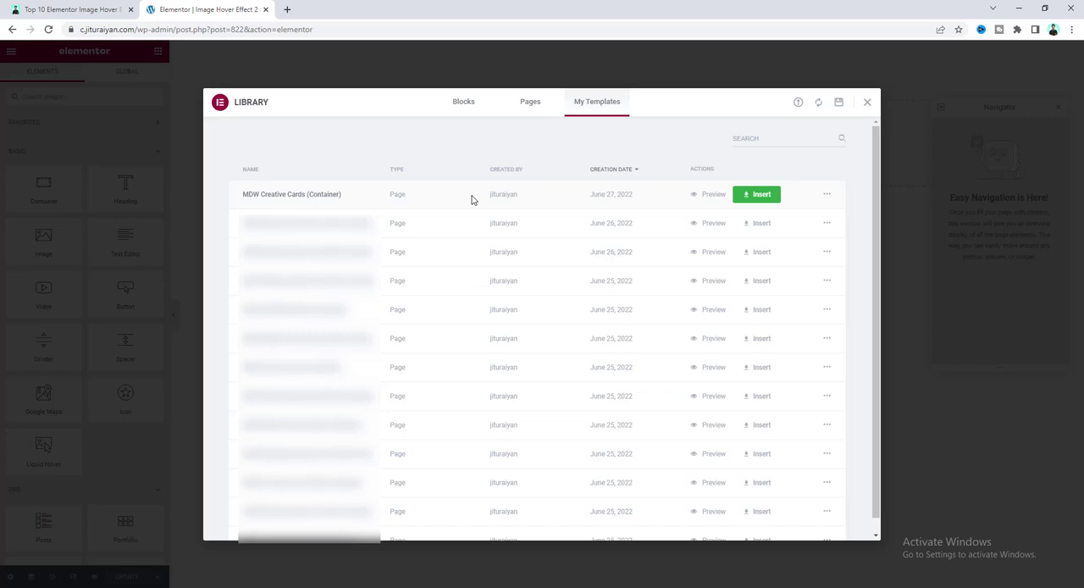
mouse_move(756, 193)
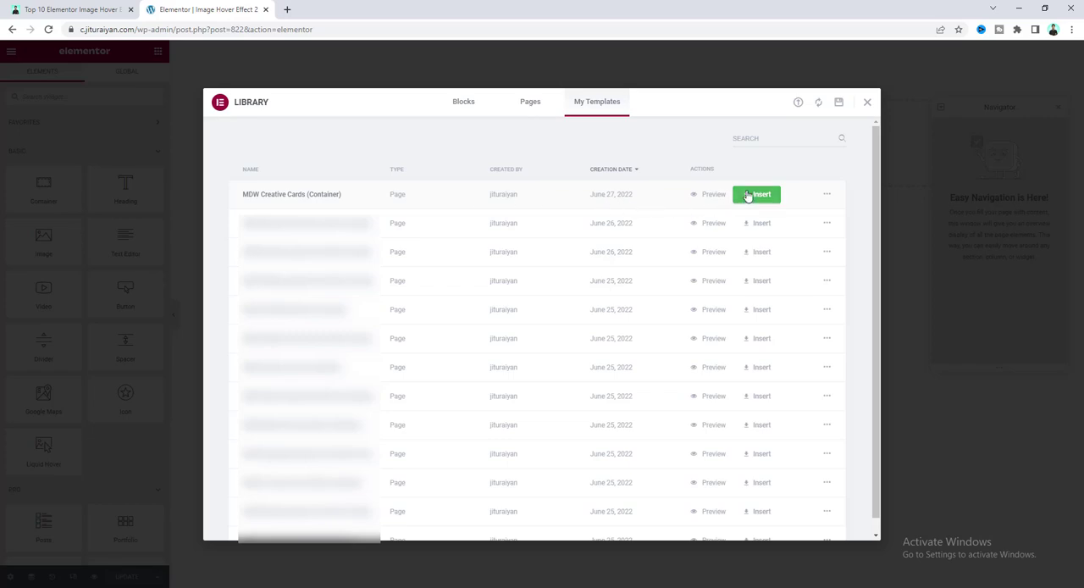
Insert MDW Creative Cards from My Templates and preview the team cards at mobile width.
left_click(755, 193)
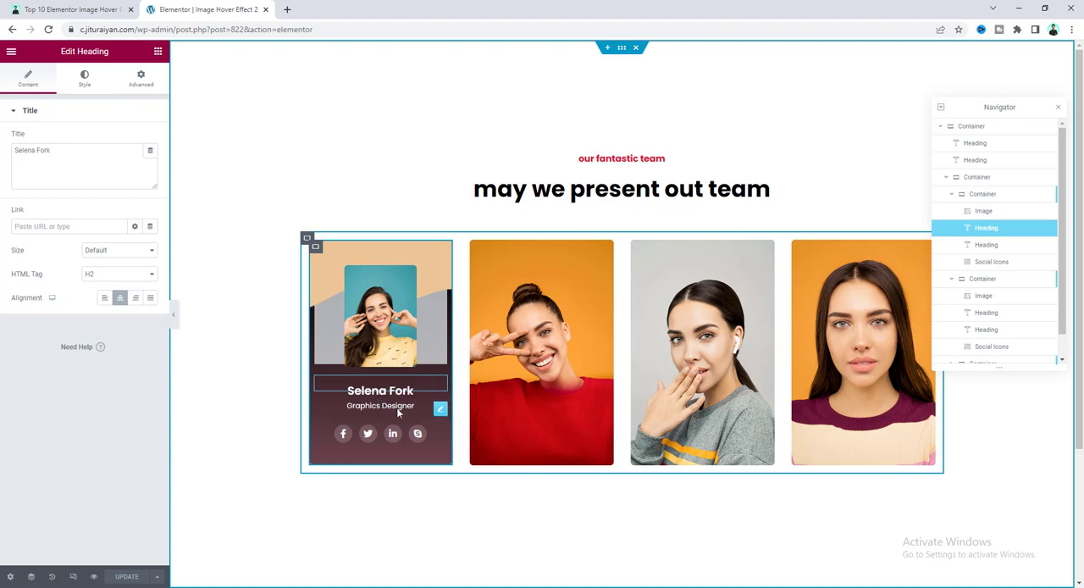
left_click(380, 406)
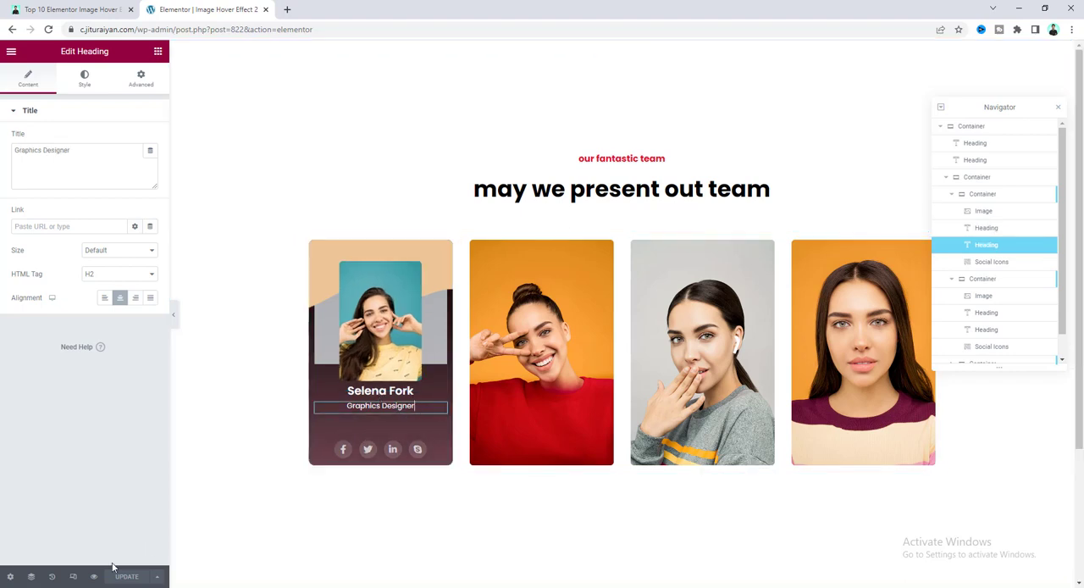
left_click(580, 51)
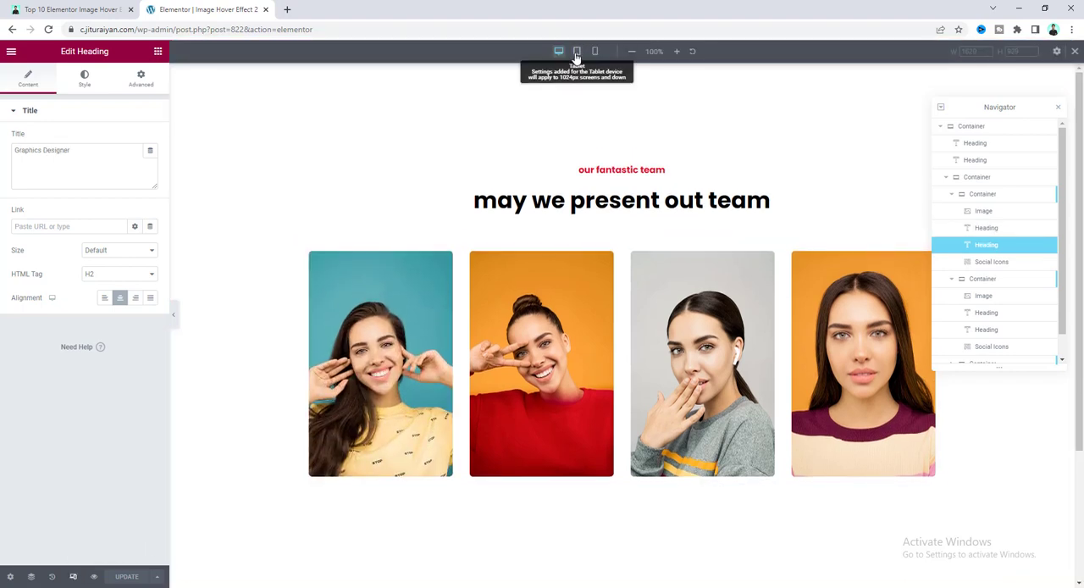
left_click(596, 51)
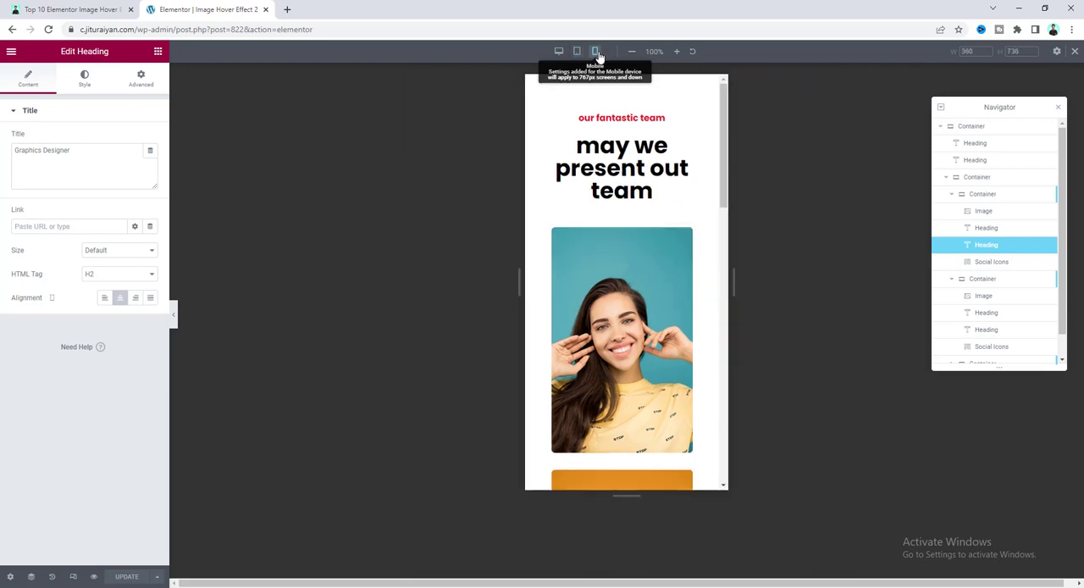
scroll("down", 3)
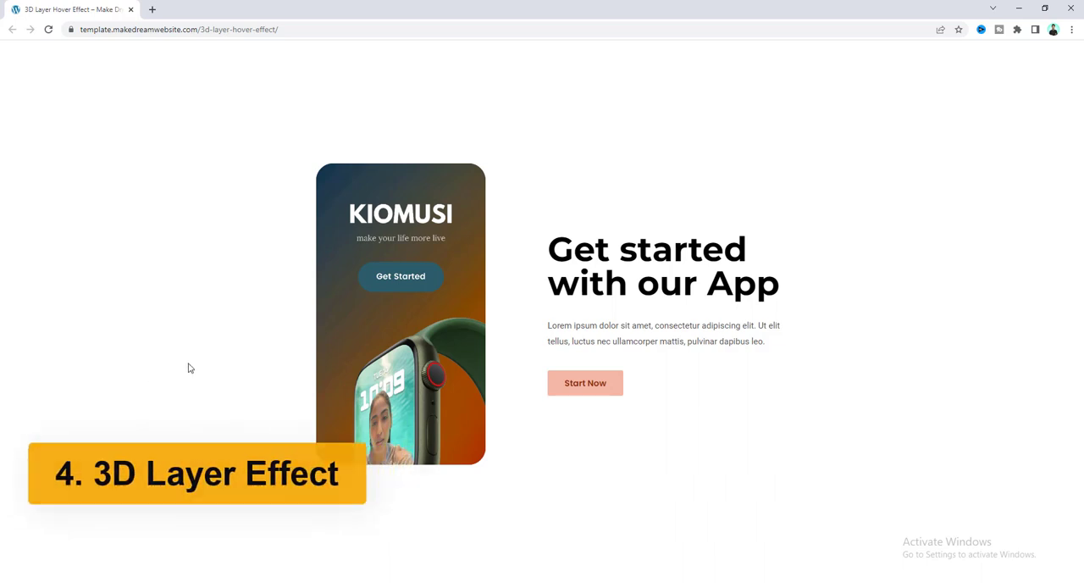
mouse_move(451, 235)
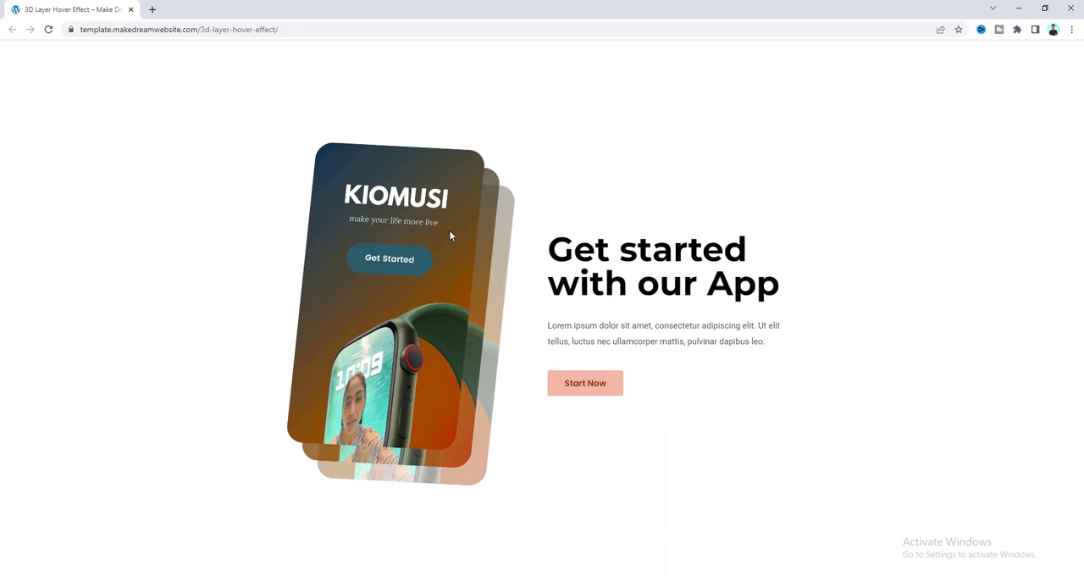
mouse_move(478, 305)
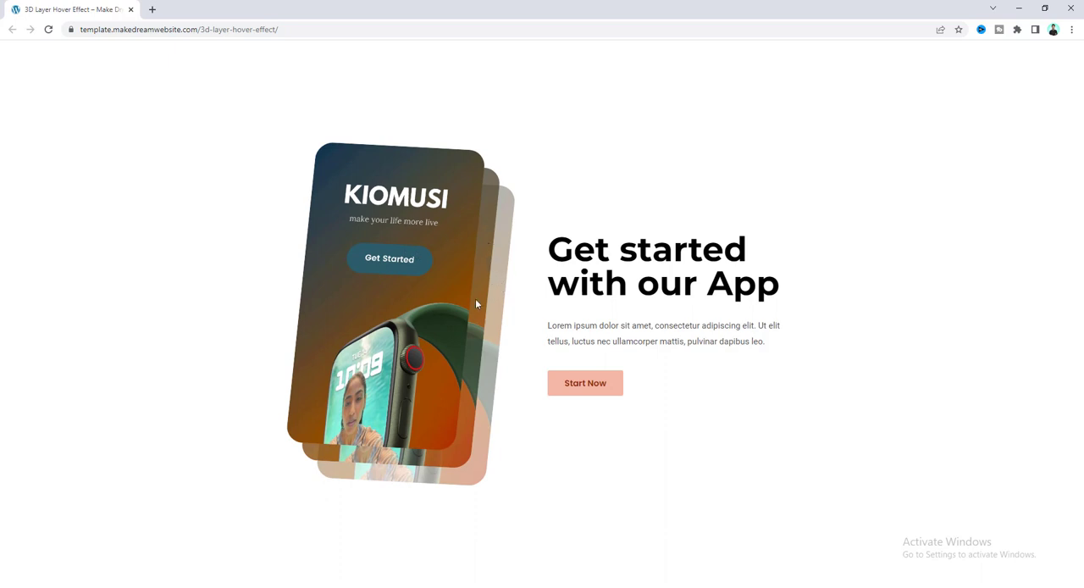
mouse_move(417, 542)
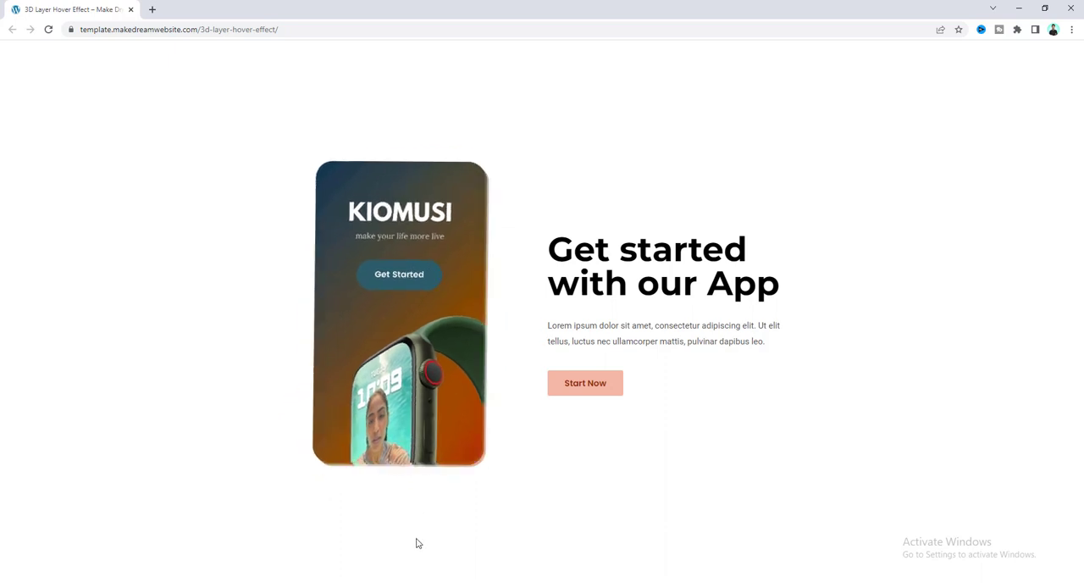
mouse_move(388, 535)
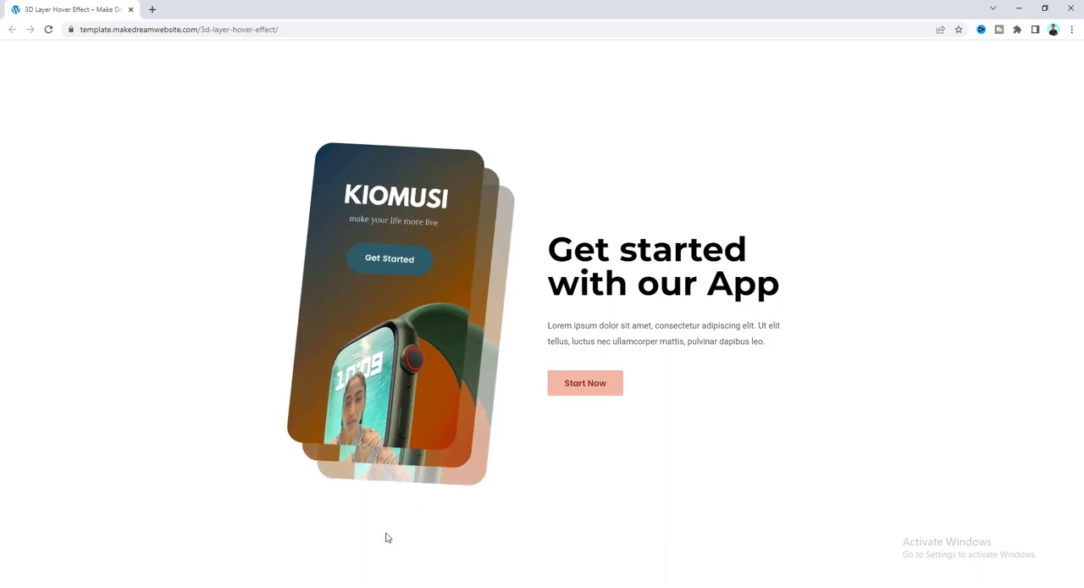
mouse_move(379, 406)
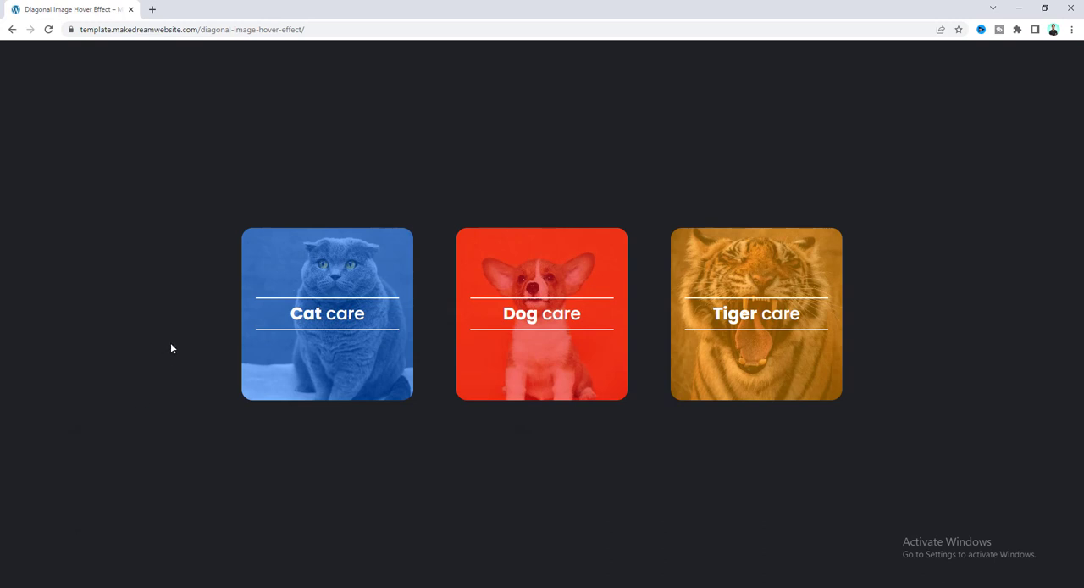
mouse_move(294, 347)
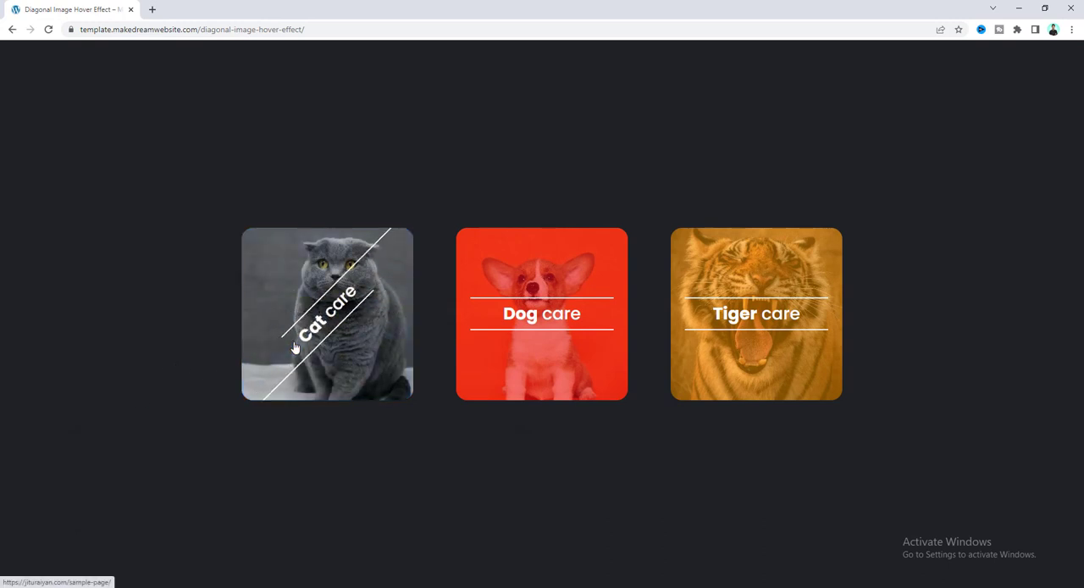
mouse_move(552, 328)
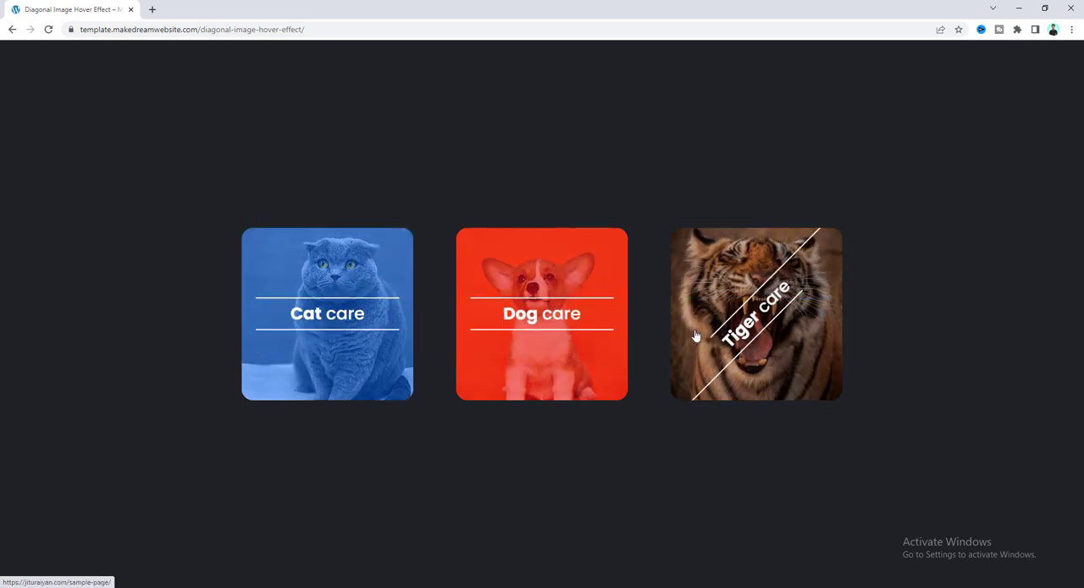
mouse_move(355, 347)
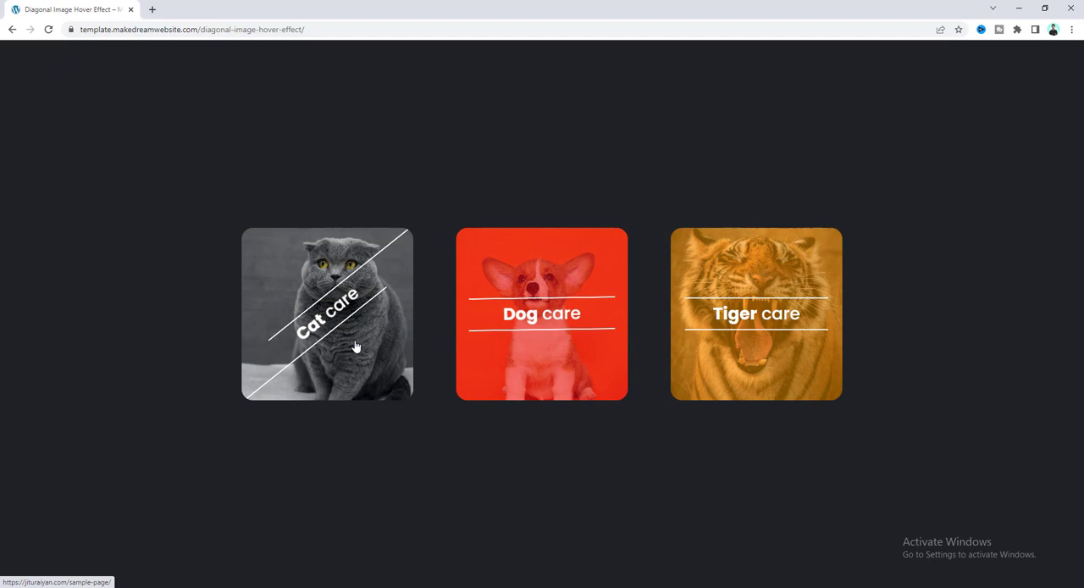
mouse_move(537, 354)
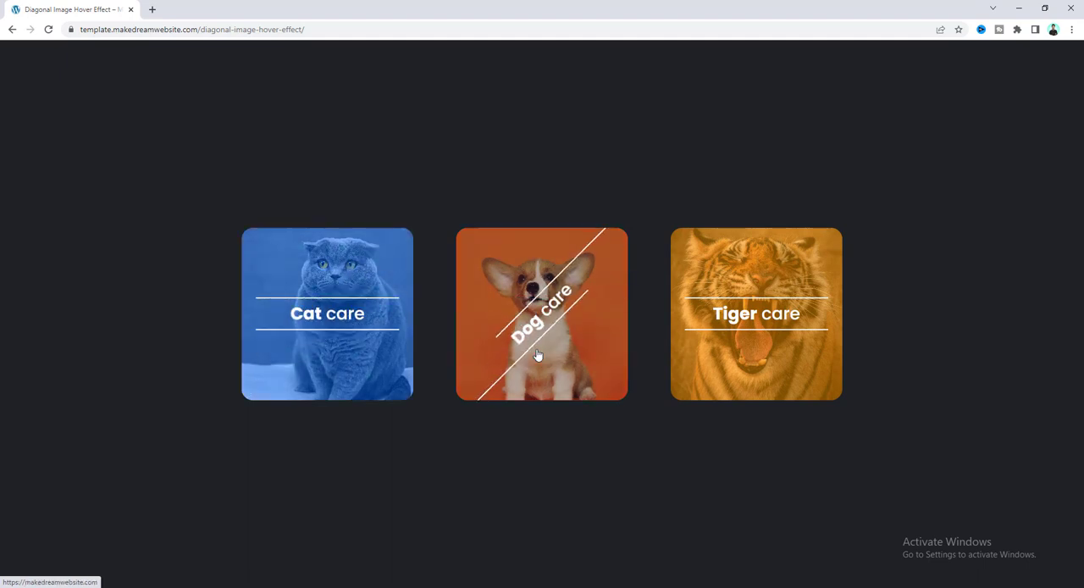
mouse_move(535, 291)
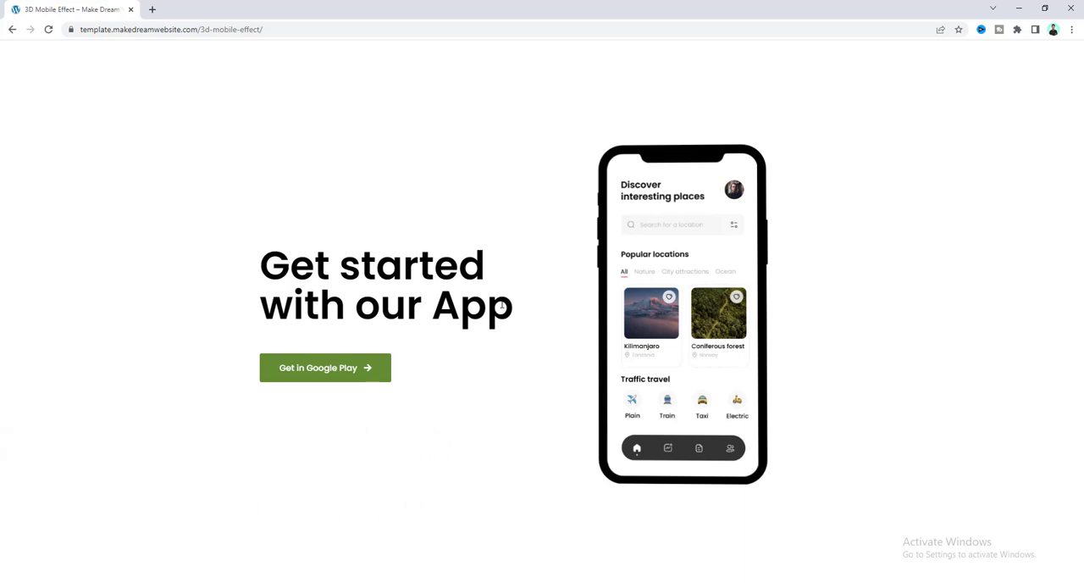
mouse_move(994, 240)
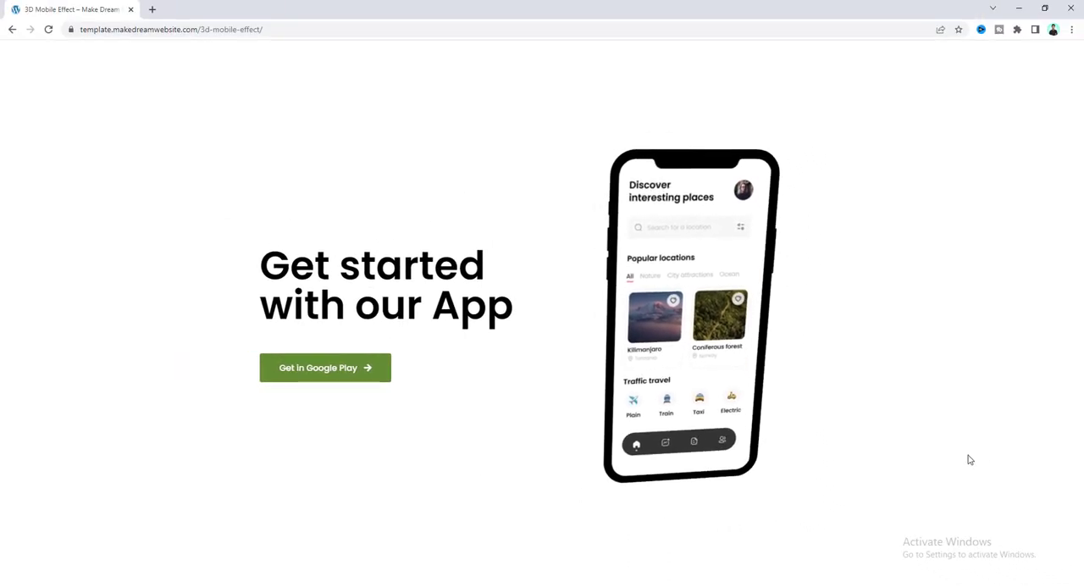
mouse_move(13, 400)
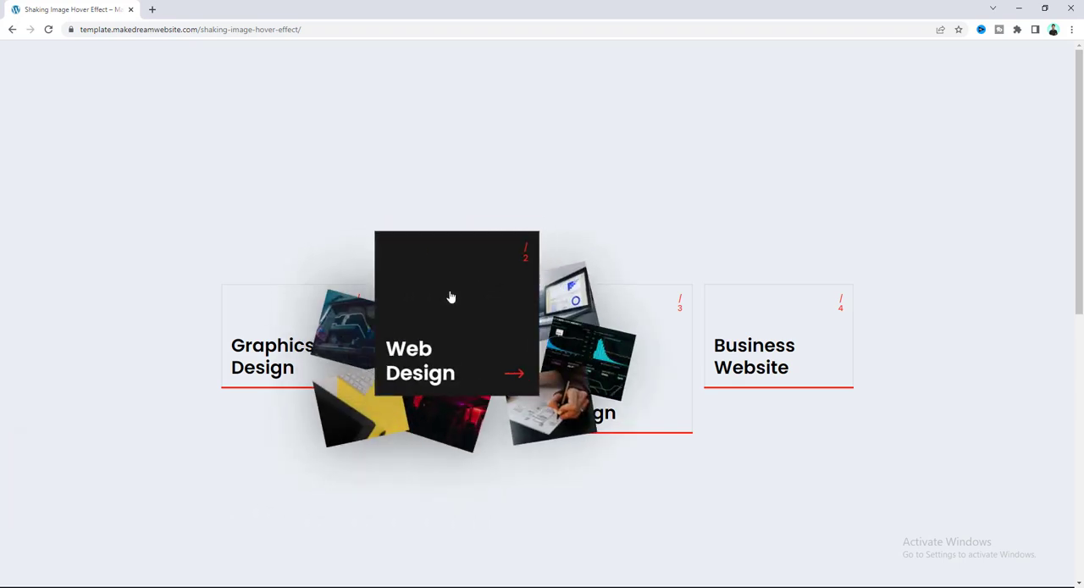
mouse_move(291, 317)
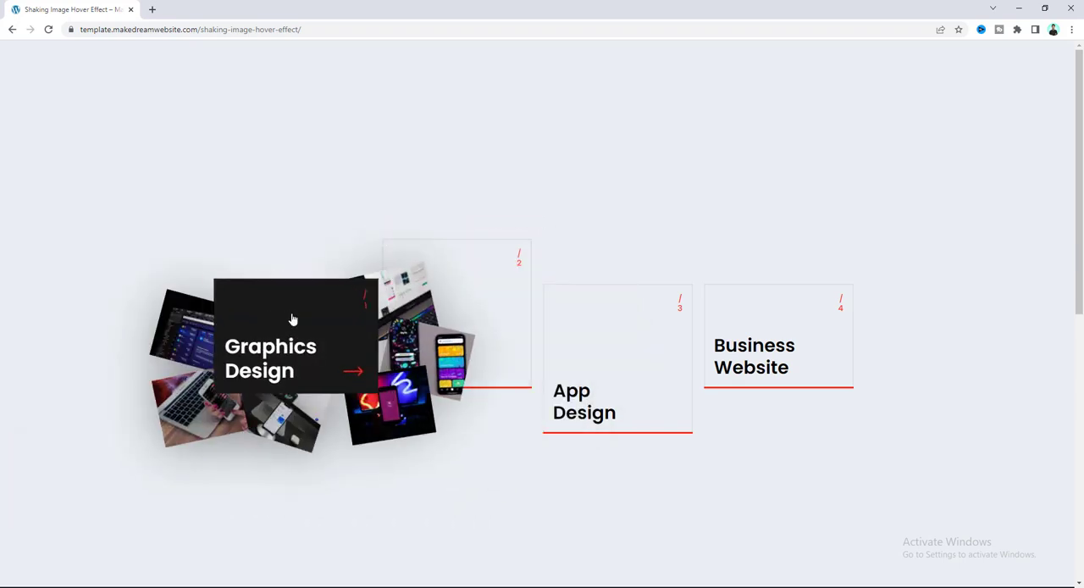
mouse_move(534, 329)
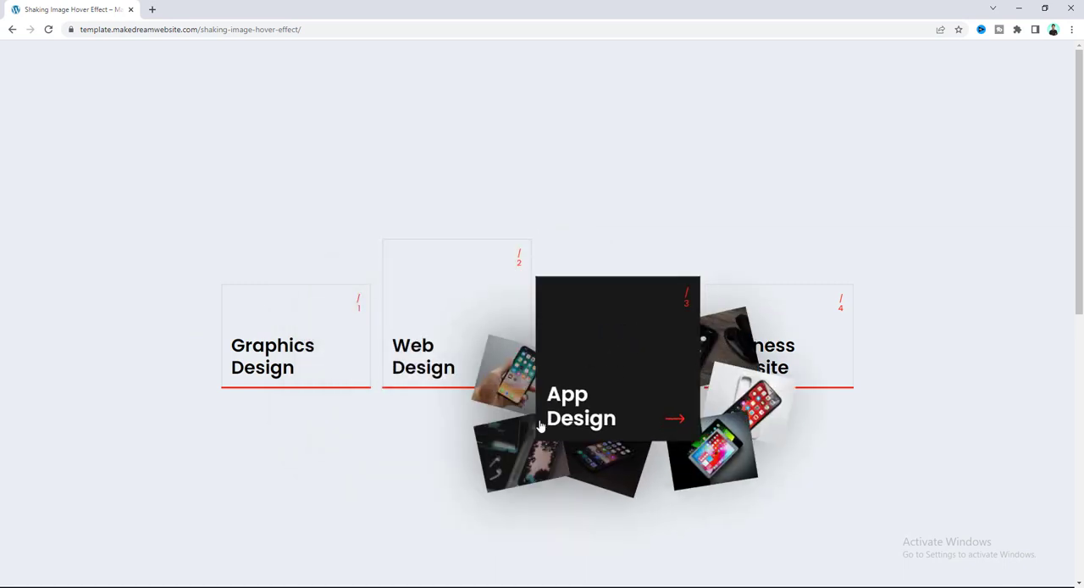
mouse_move(455, 319)
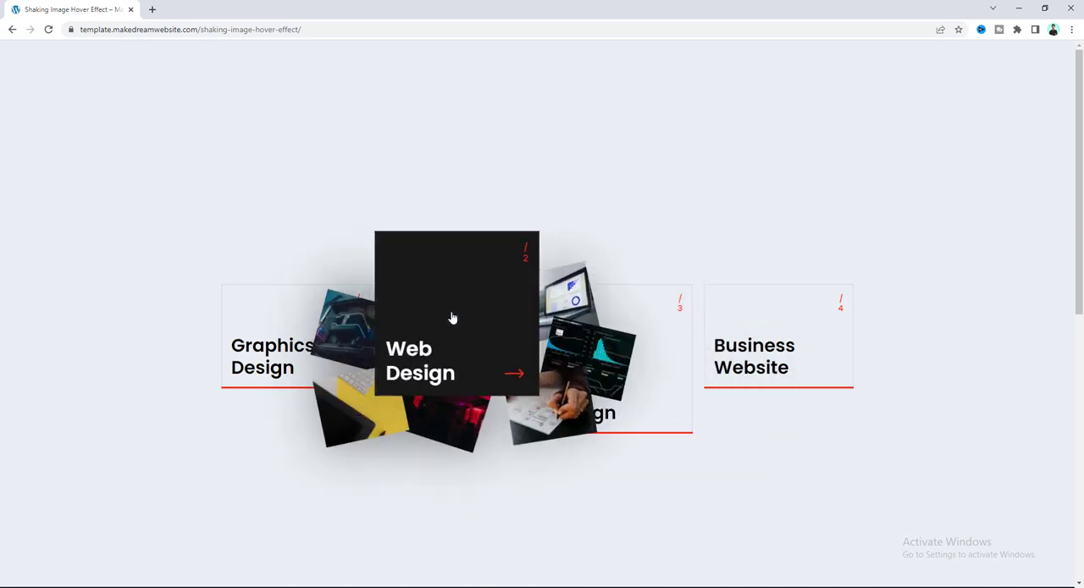
mouse_move(770, 330)
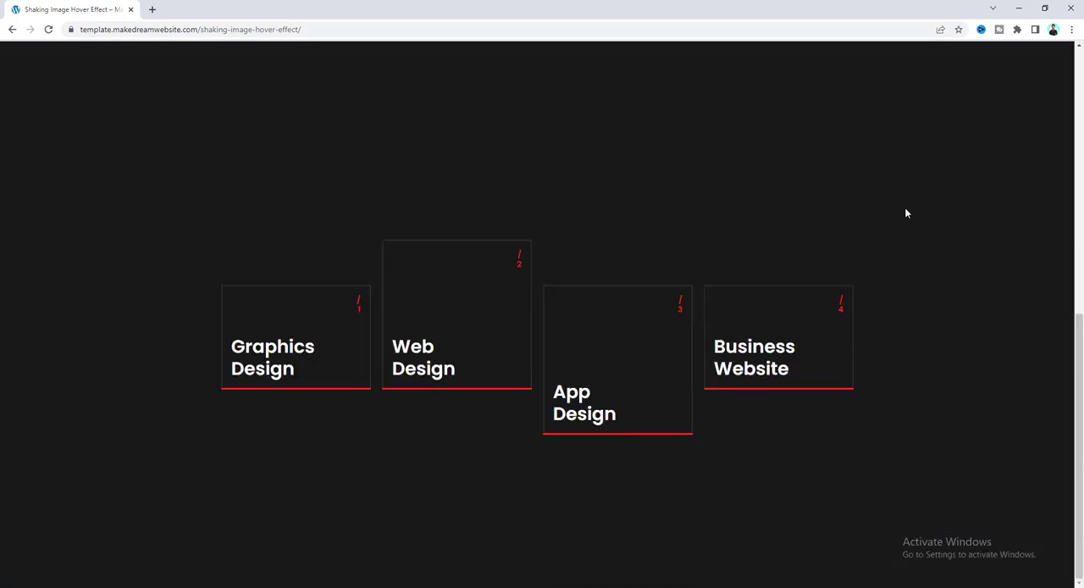
mouse_move(448, 292)
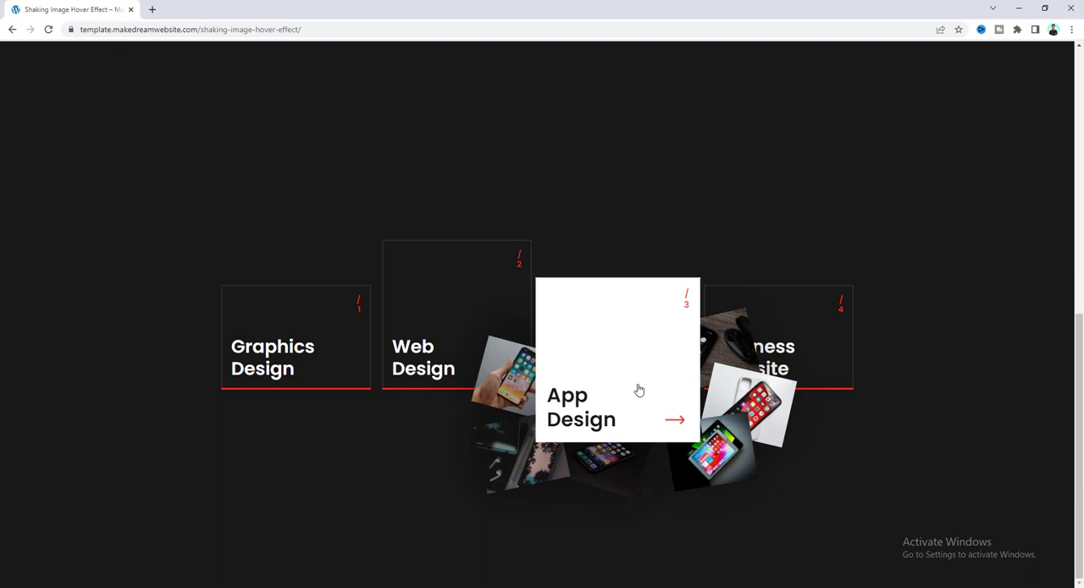
mouse_move(637, 244)
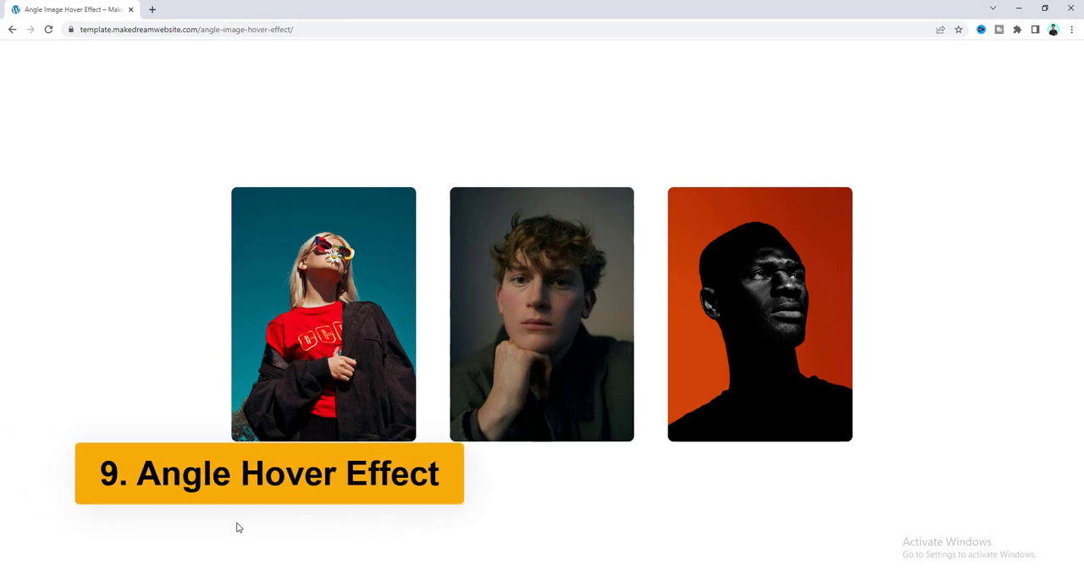
mouse_move(532, 412)
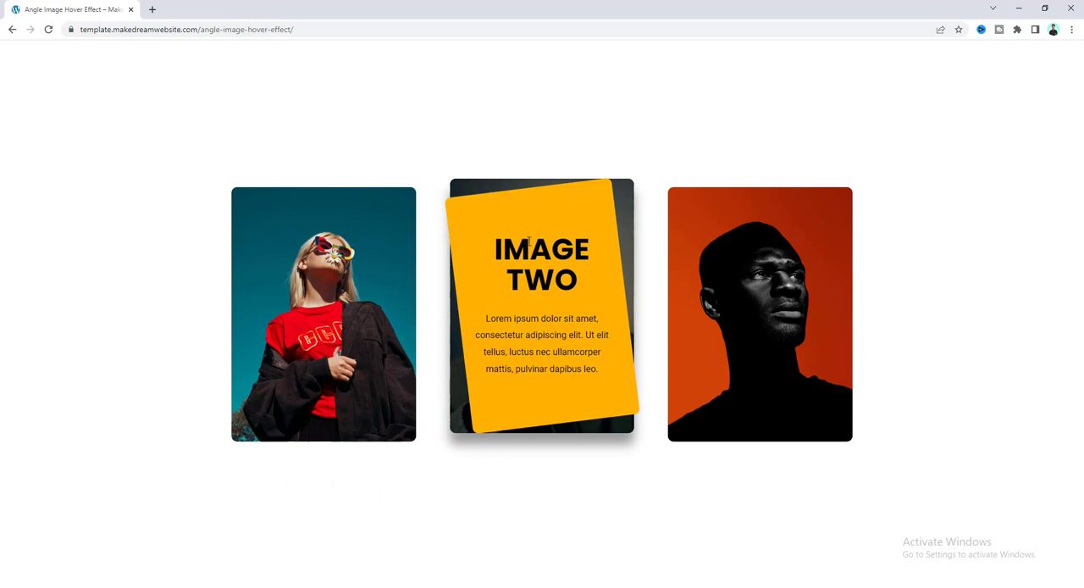
mouse_move(480, 328)
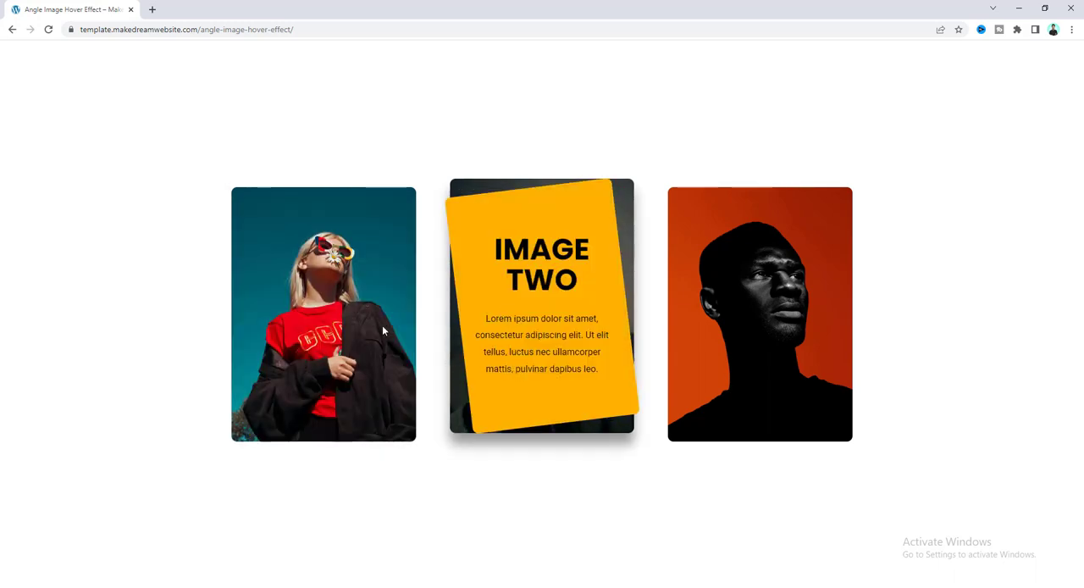
mouse_move(518, 337)
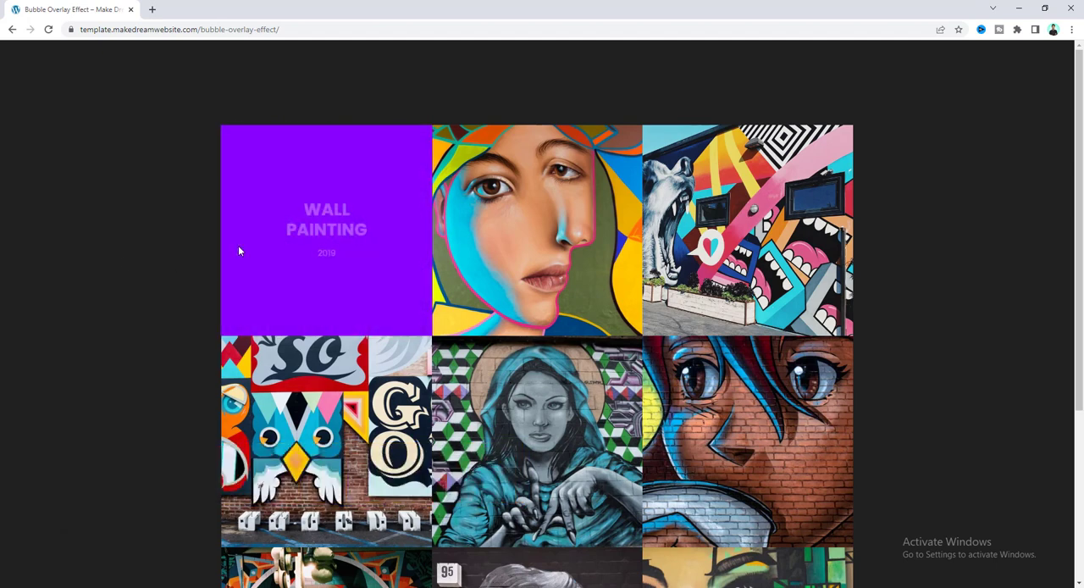
mouse_move(325, 246)
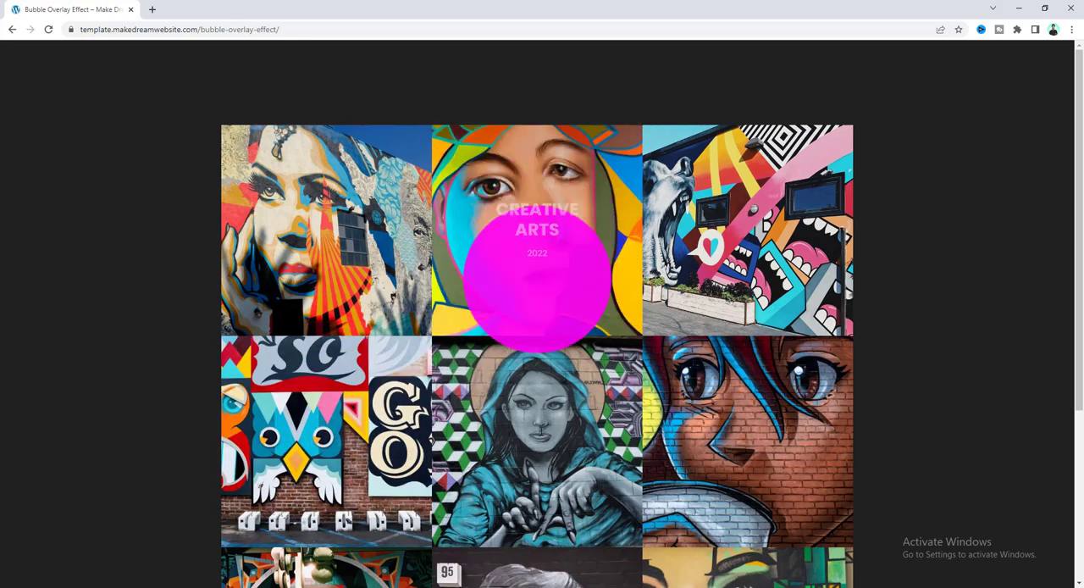
Scroll down the Bubble Overlay Effect grid of street-art tiles.
scroll("down", 3)
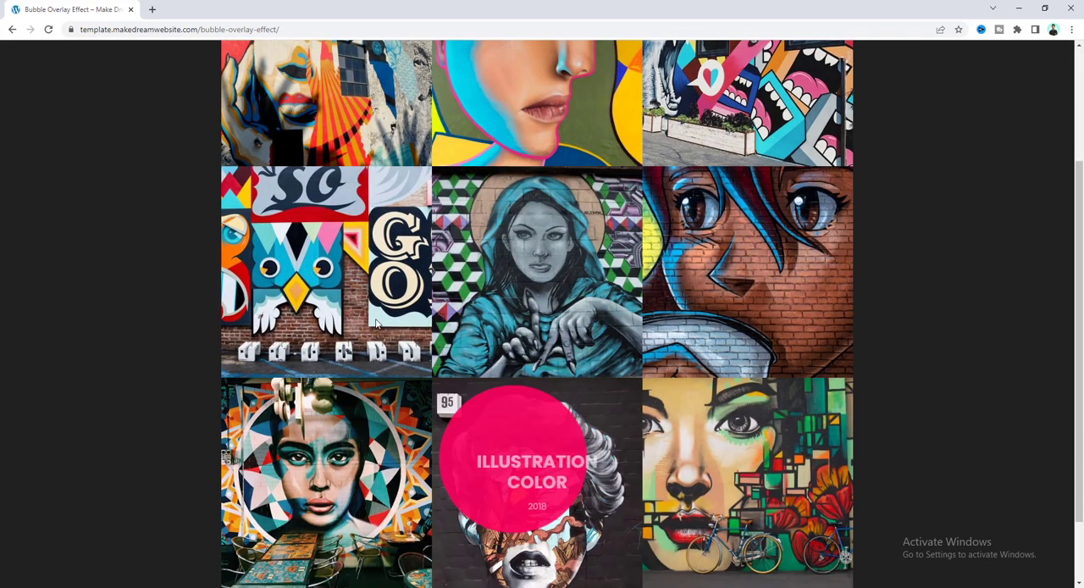